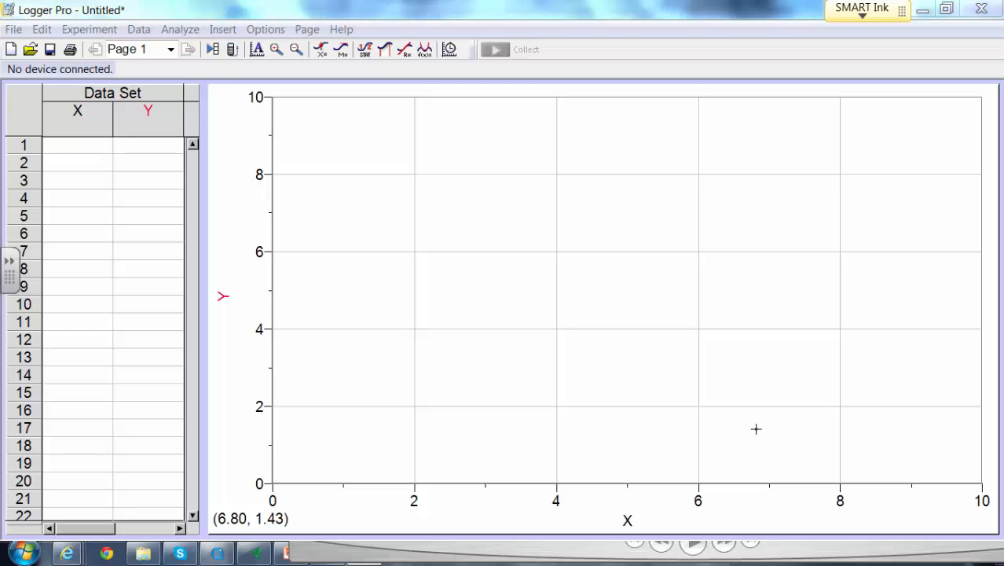
mouse_move(681, 428)
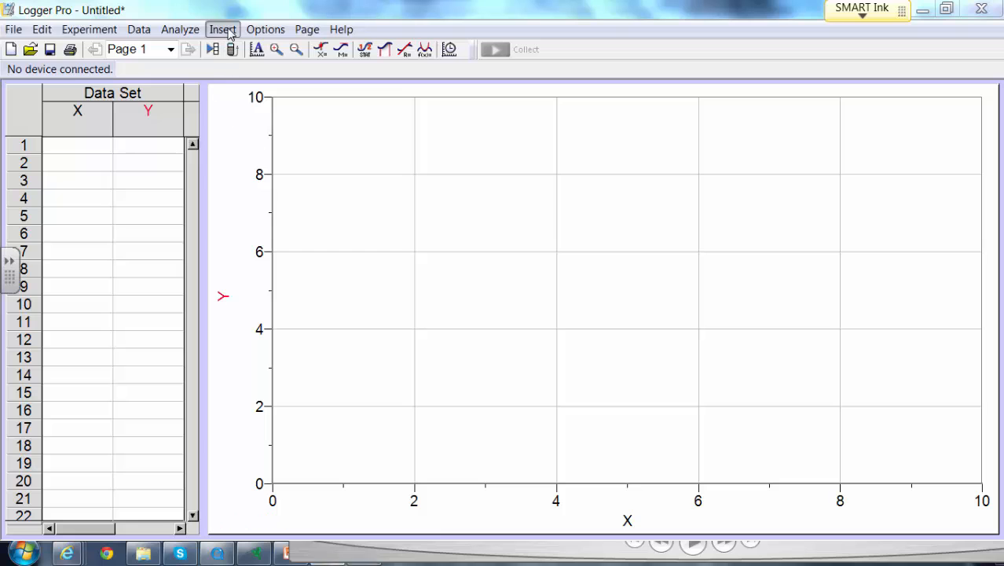
Open the Insert menu to reach the Movie entry
click(223, 29)
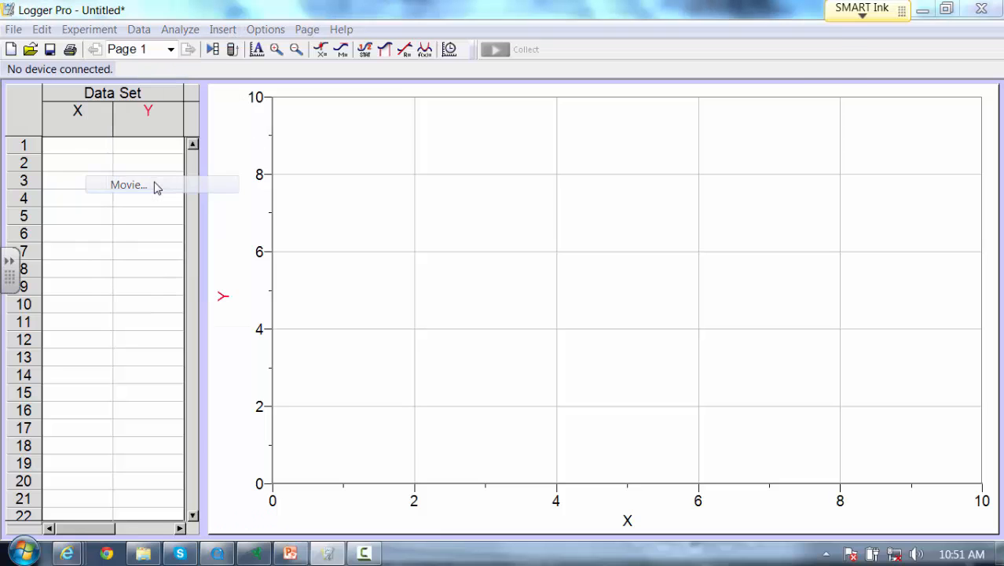
Insert the spring-mass video from the Documents library as a movie
click(127, 185)
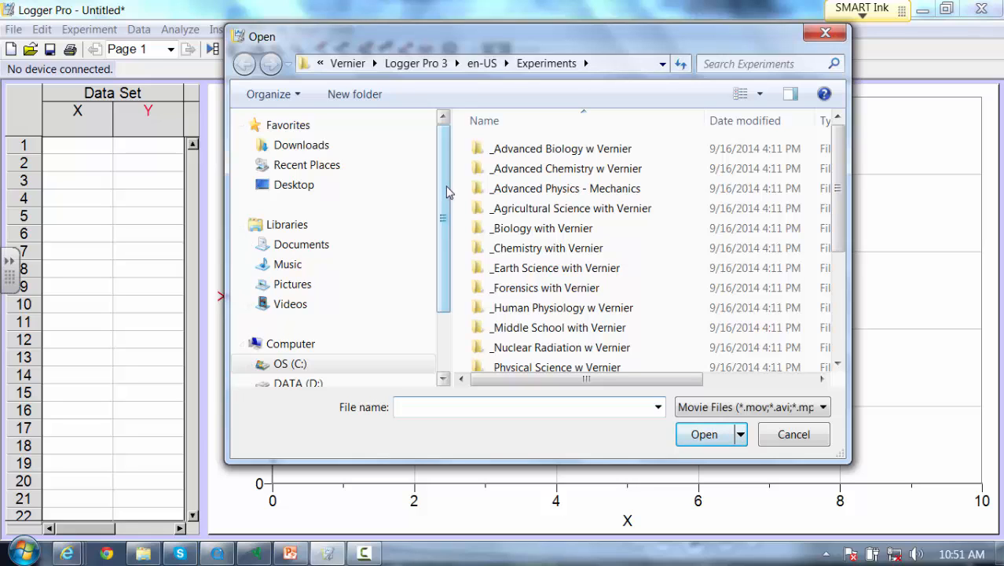
scroll(down, 3)
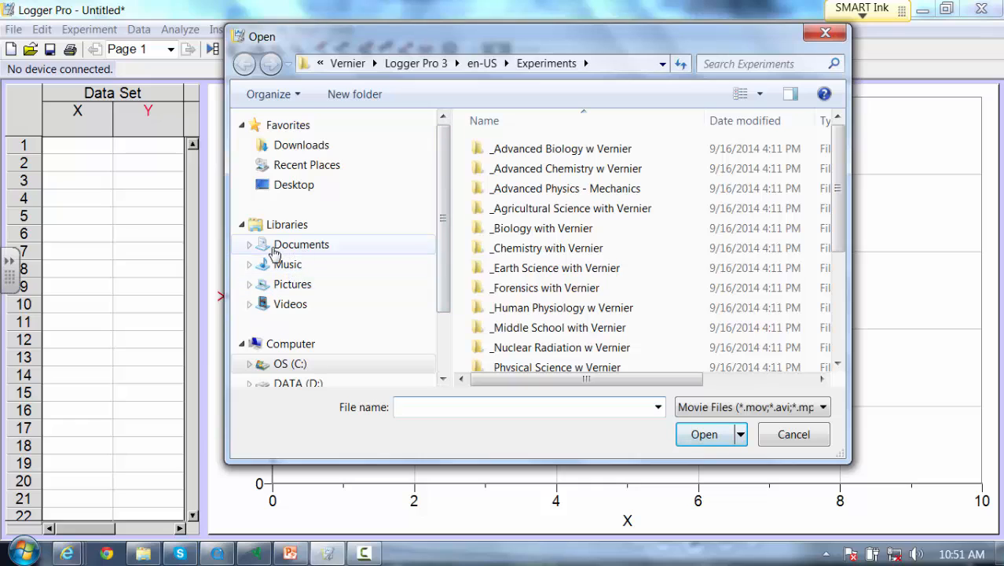
click(249, 244)
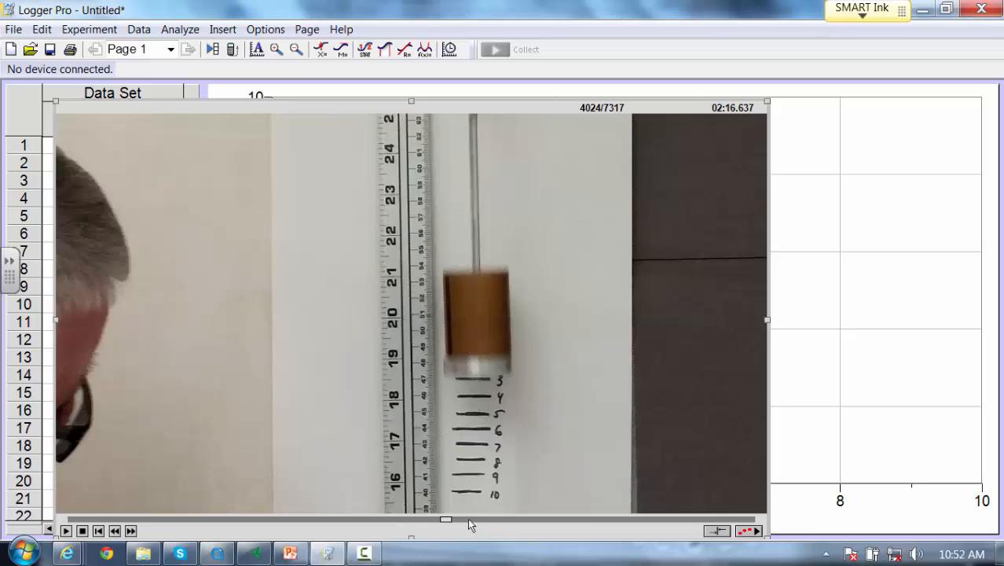
Drag the movie window rightward so the data table is visible
drag(445, 518, 495, 521)
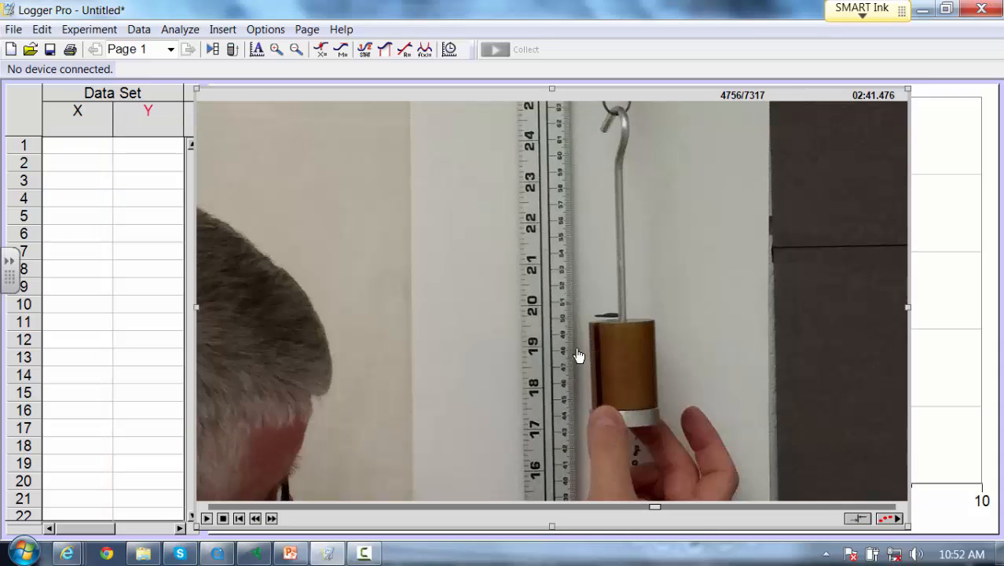
mouse_move(561, 368)
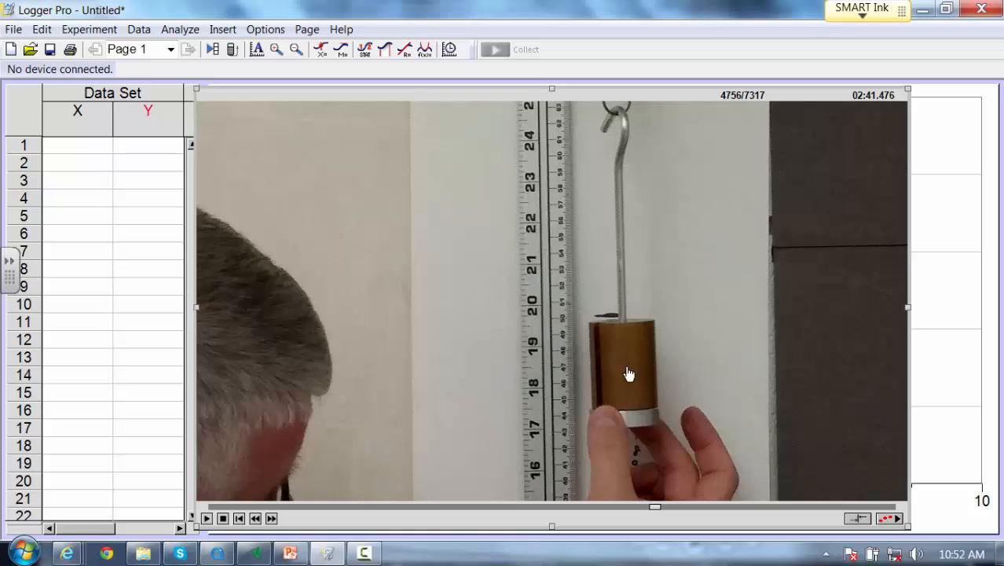
mouse_move(595, 406)
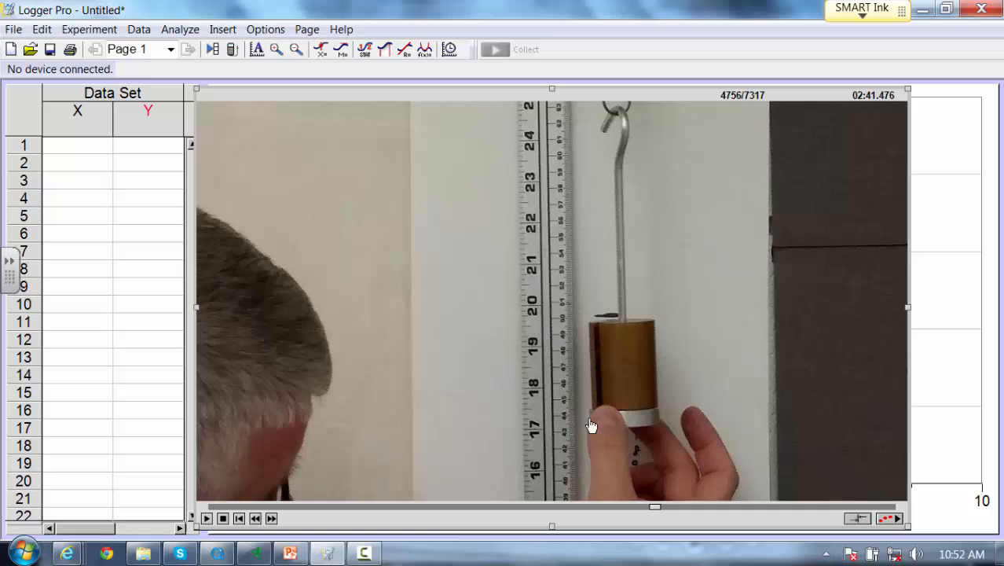
mouse_move(608, 391)
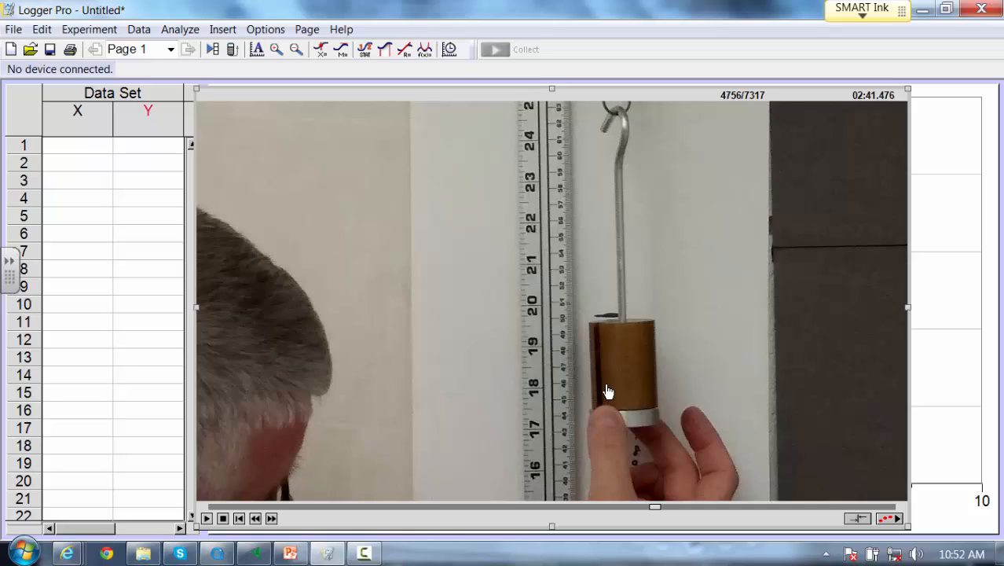
mouse_move(720, 444)
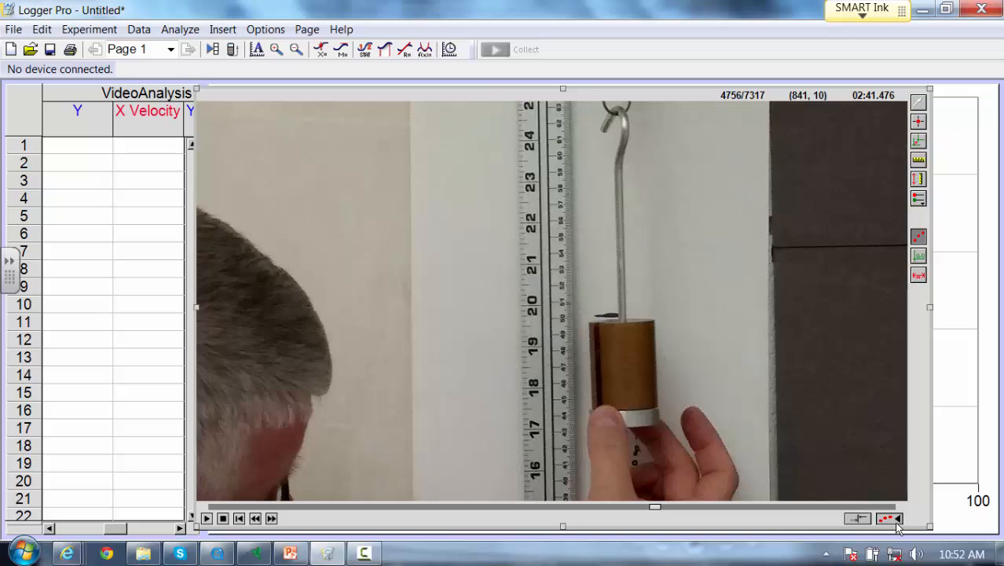
mouse_move(909, 291)
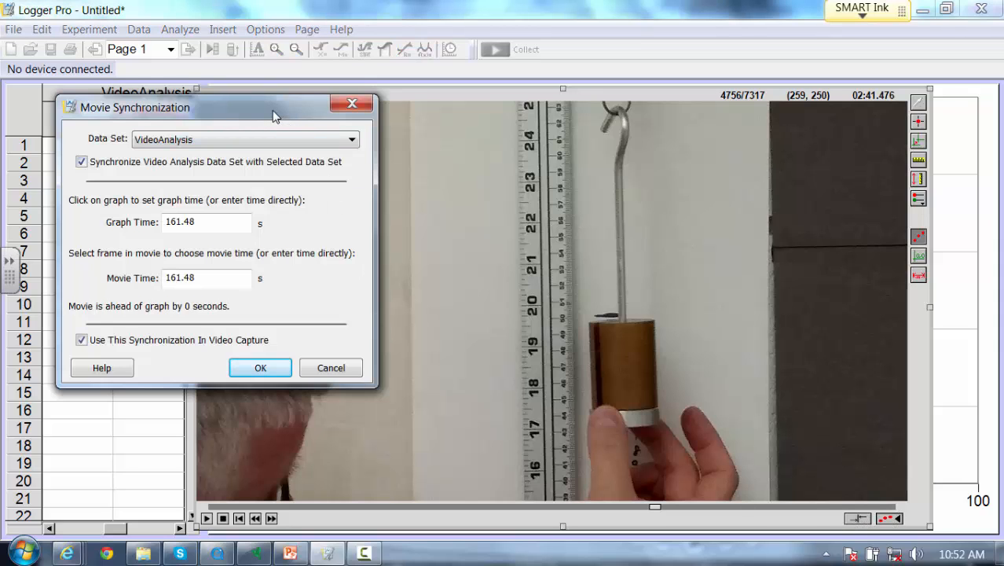
mouse_move(177, 247)
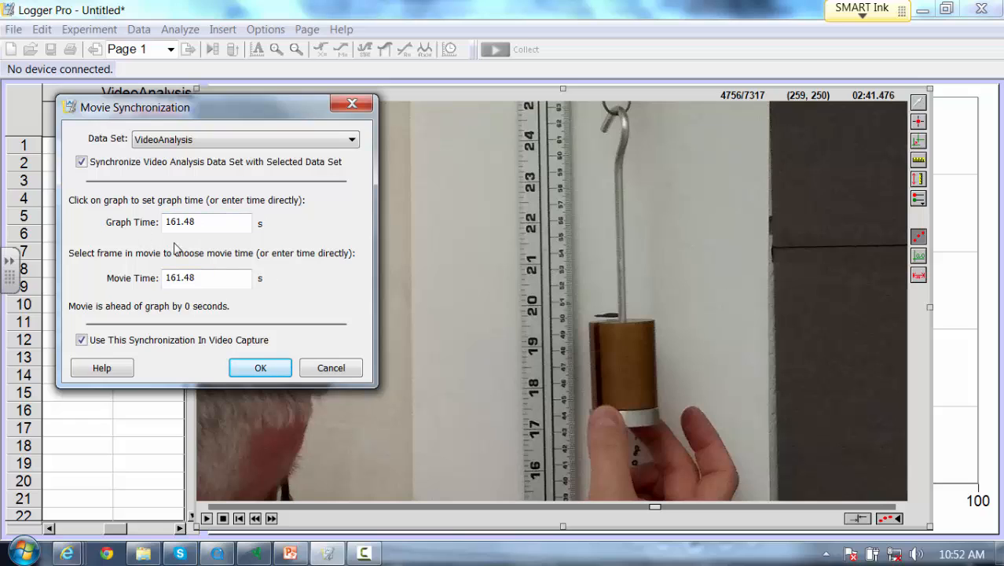
mouse_move(485, 348)
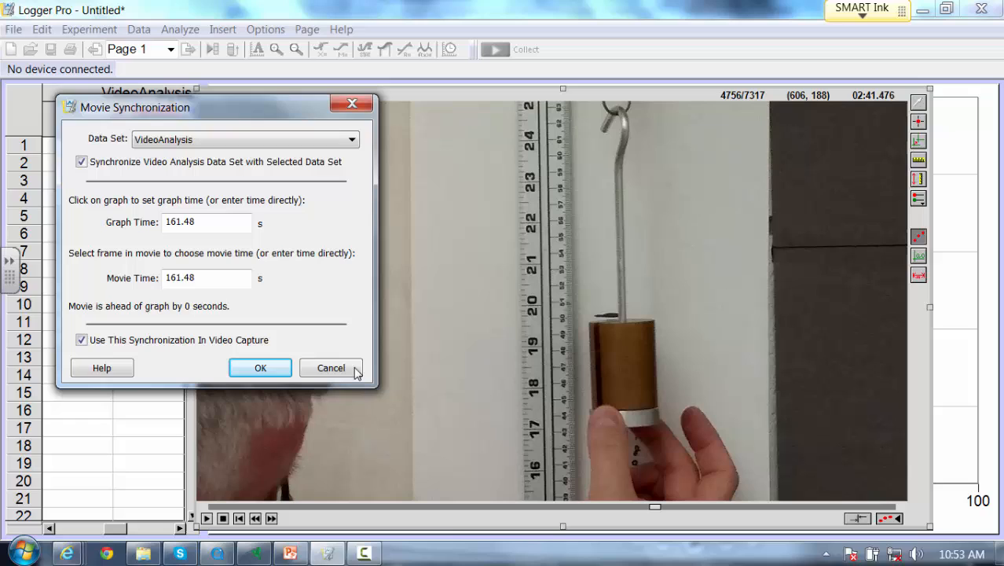
mouse_move(326, 307)
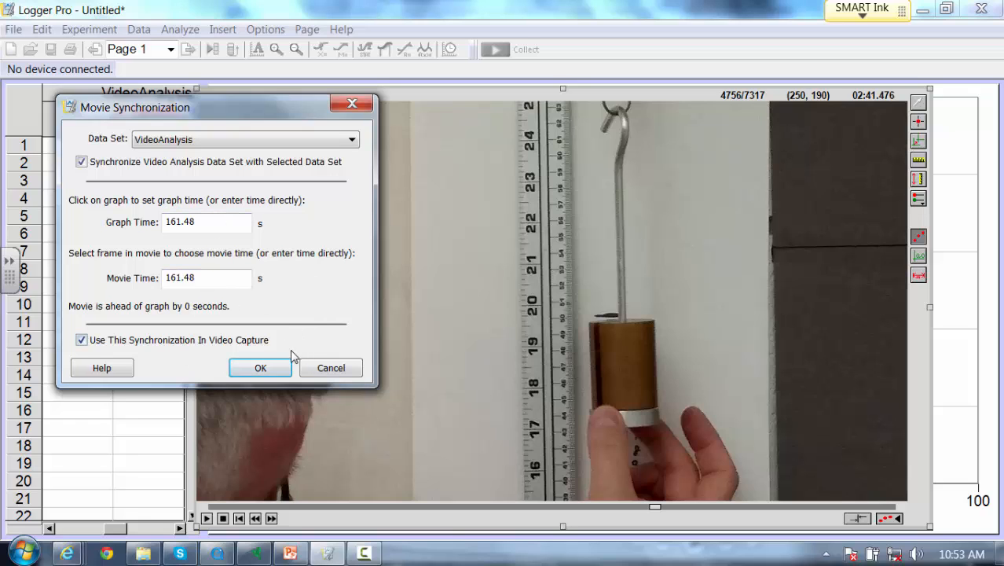
mouse_move(797, 306)
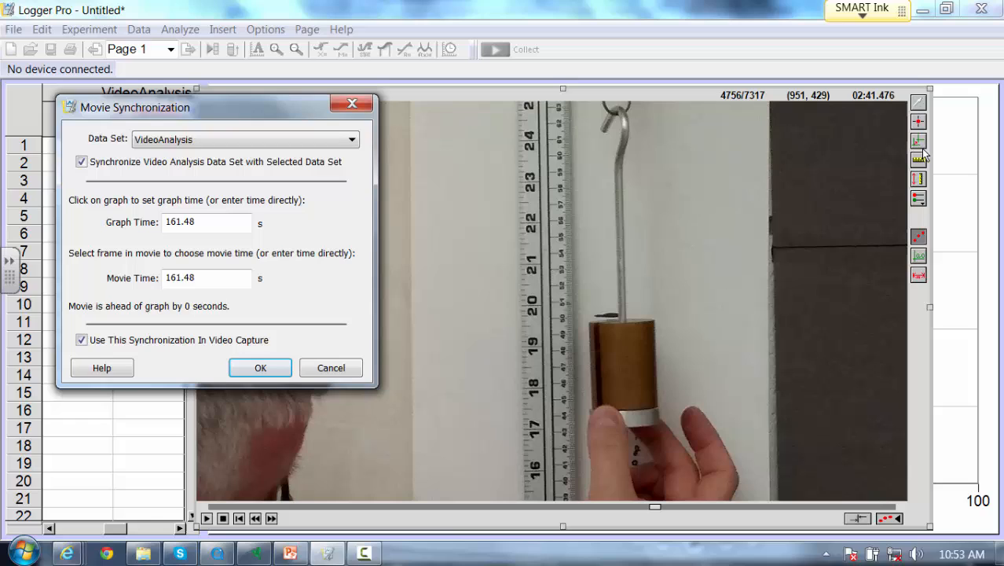
mouse_move(918, 142)
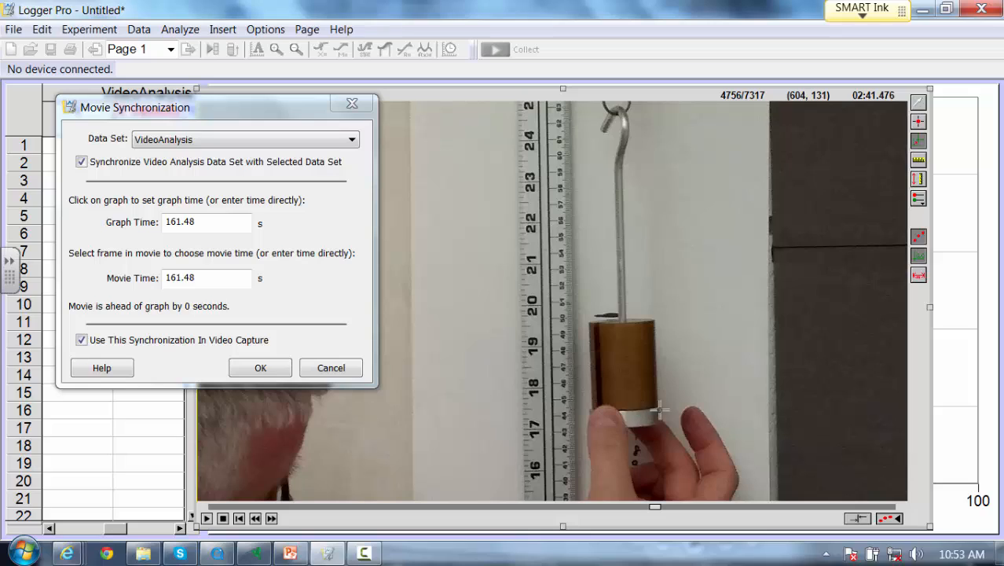
mouse_move(640, 408)
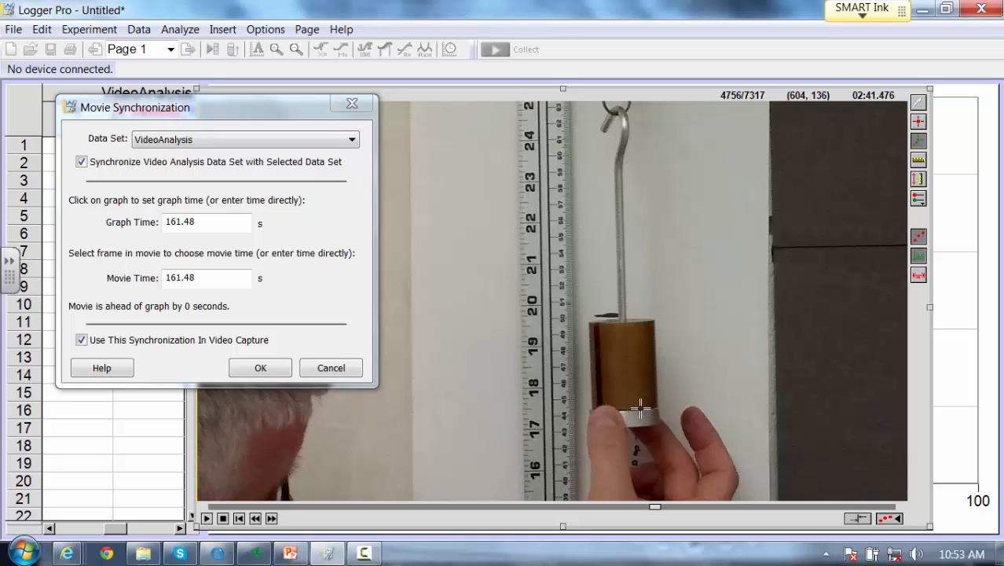
mouse_move(624, 410)
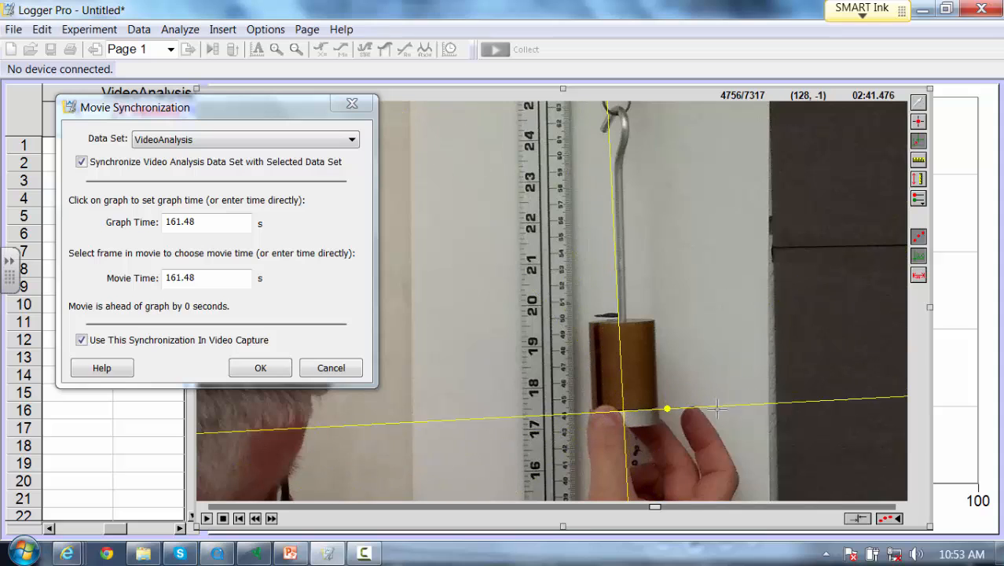
Place the coordinate origin at the bottom edge of the hanging mass
click(694, 367)
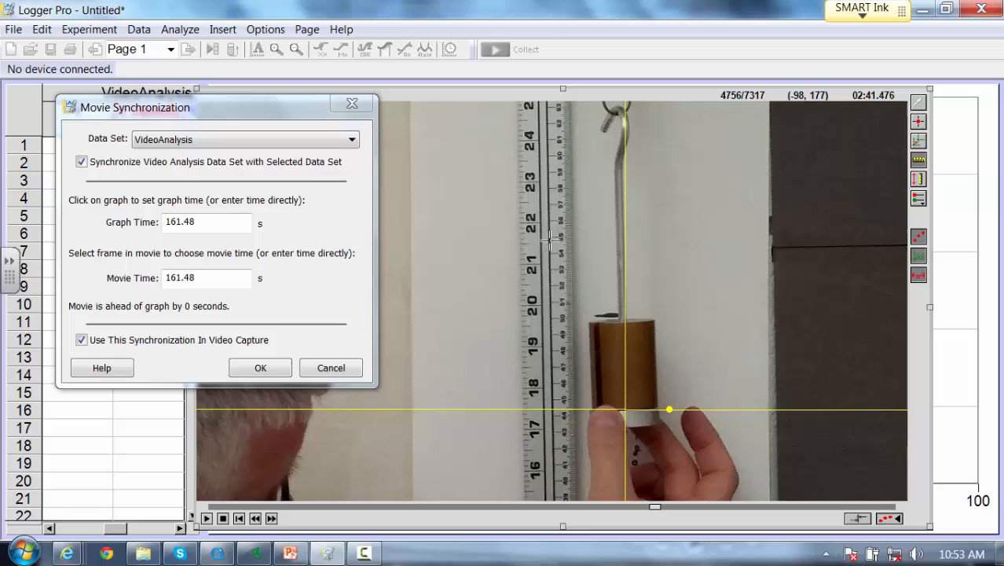
mouse_move(529, 443)
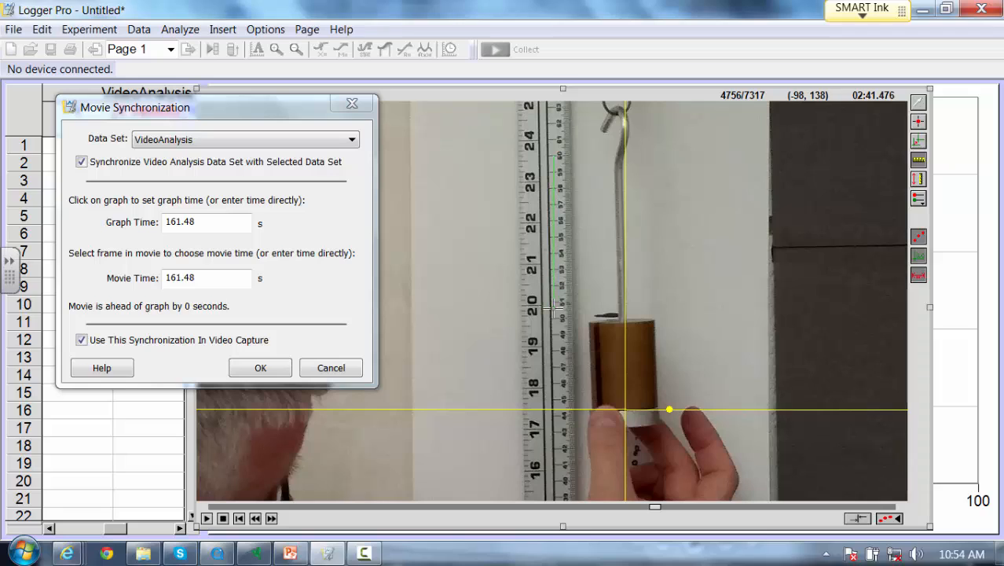
mouse_move(553, 385)
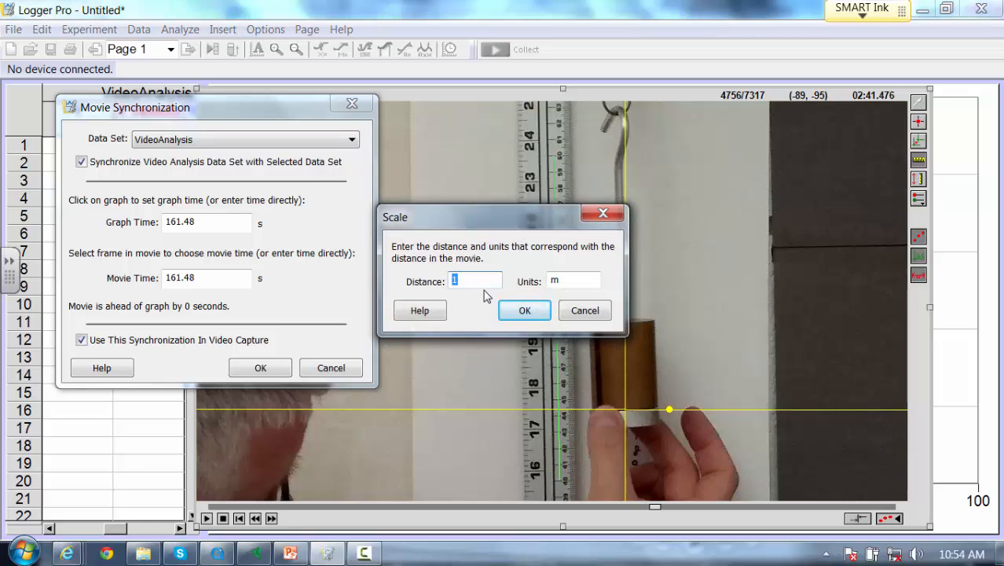
Enter 0.40 m as the ruler scale distance and confirm
text(0.40)
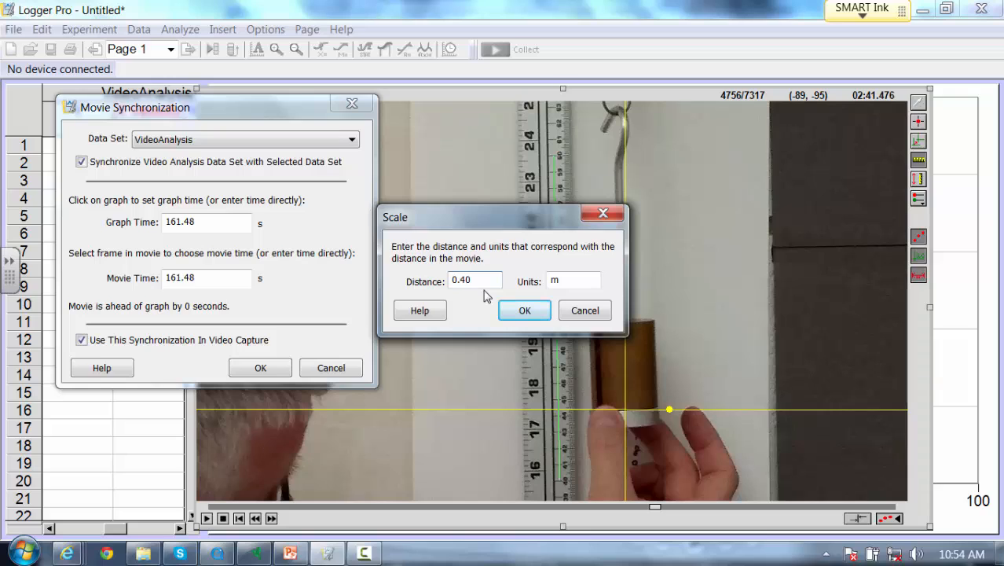
click(524, 310)
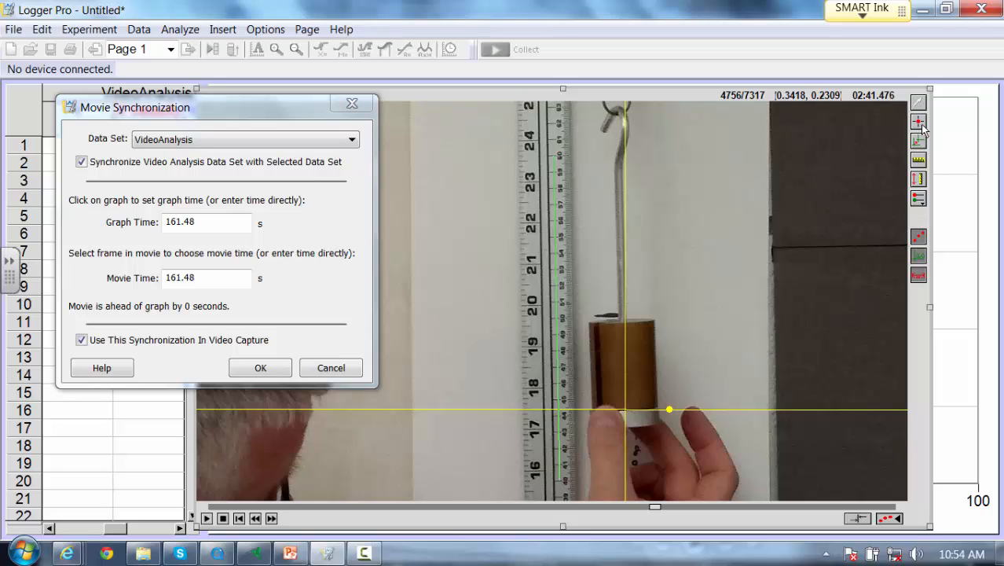
mouse_move(918, 122)
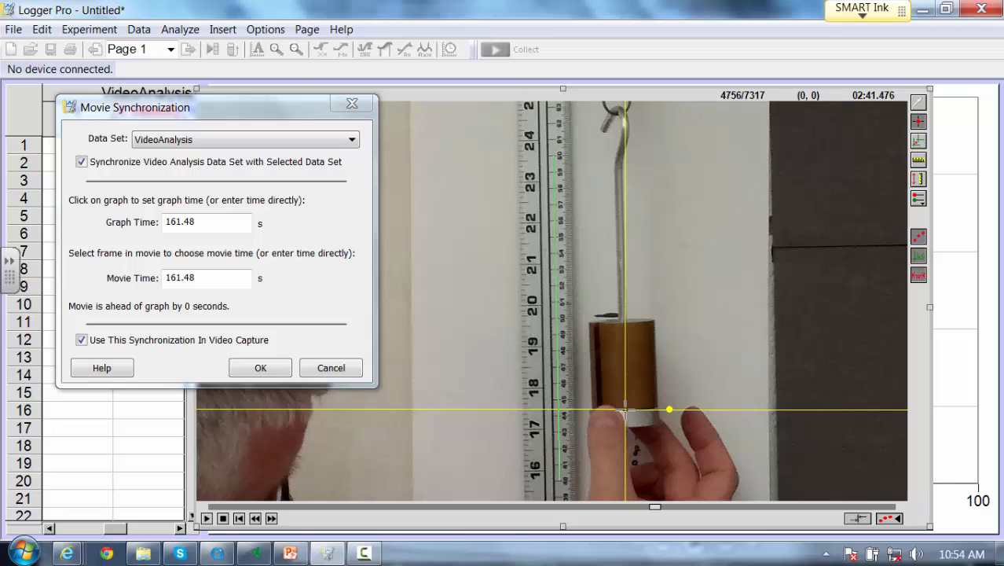
Step the movie forward frame by frame toward the release frame
click(271, 517)
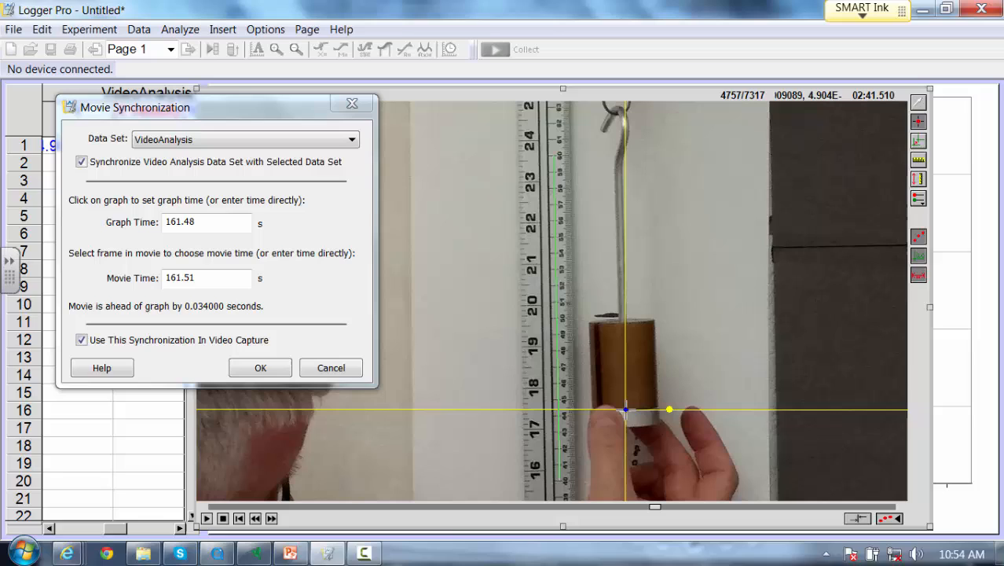
mouse_move(831, 212)
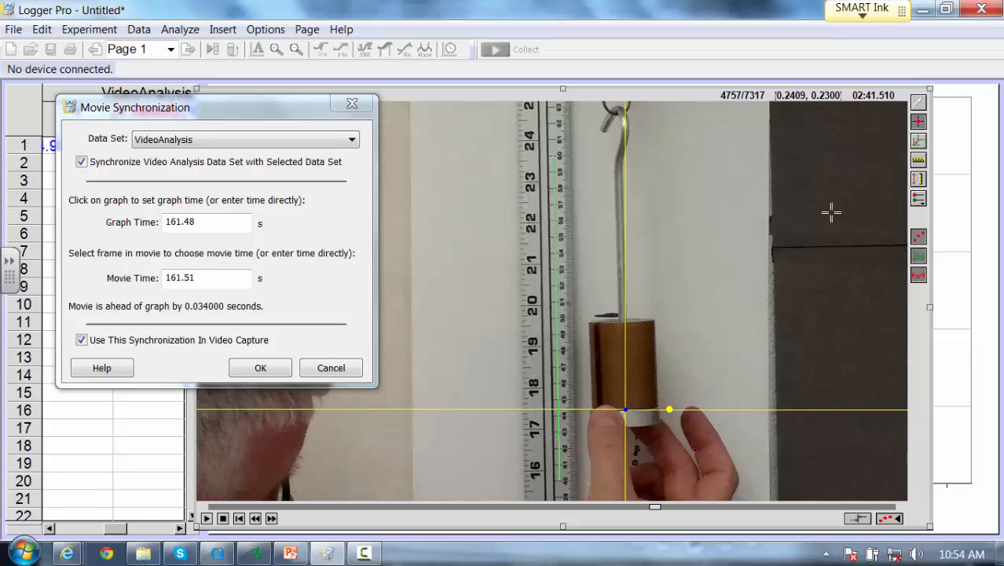
mouse_move(862, 107)
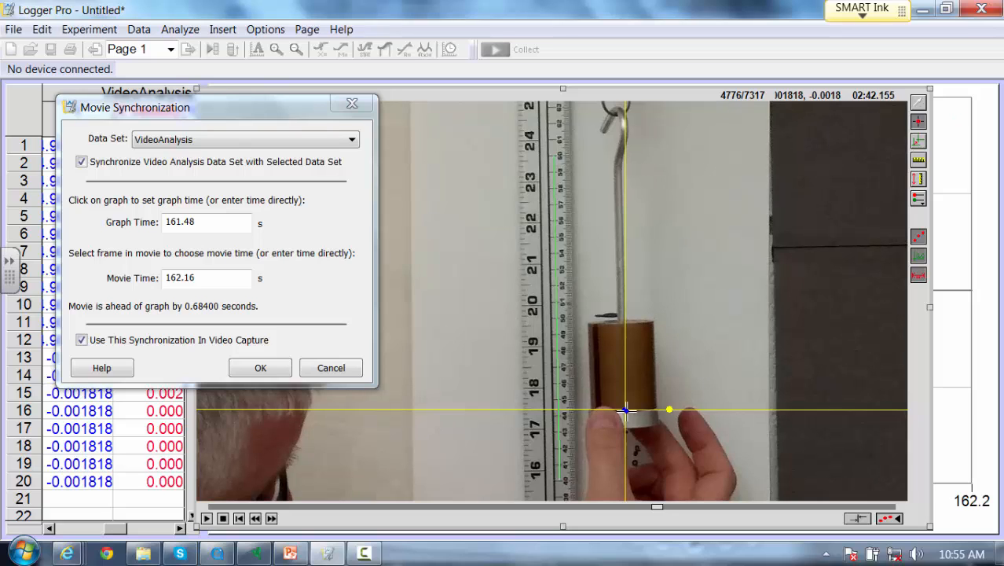
click(271, 517)
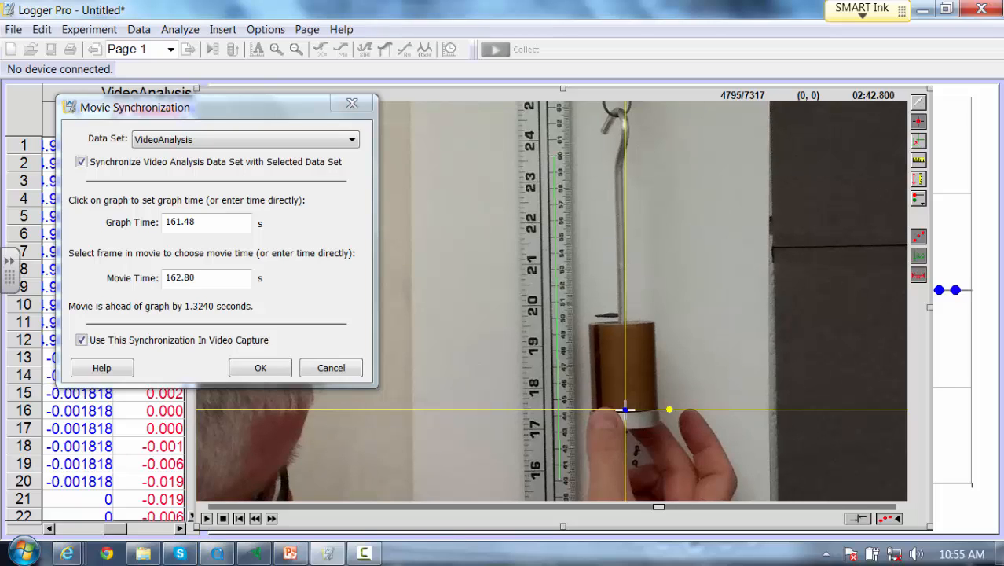
click(271, 518)
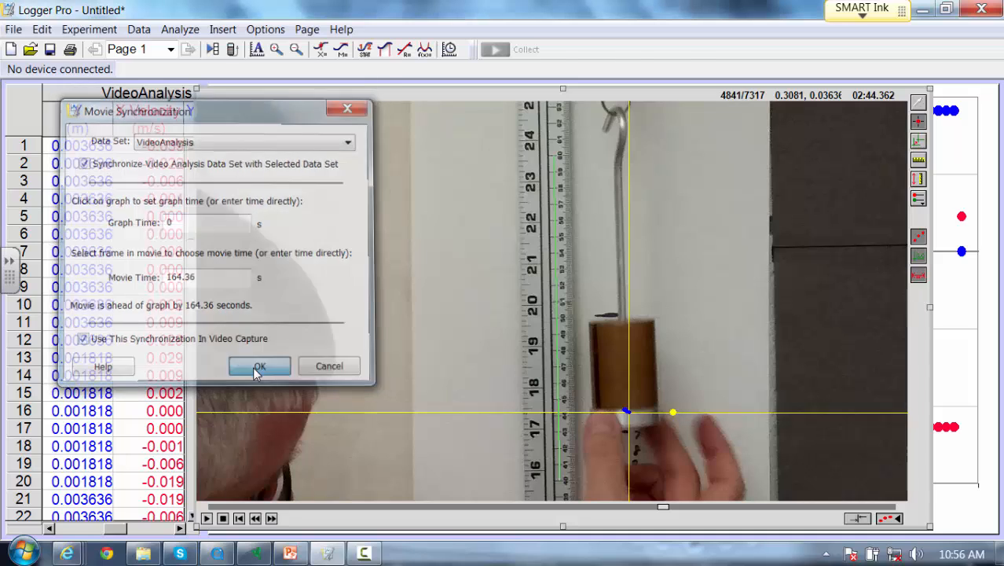
Confirm synchronization with movie time 164.36 s at graph time 0
click(259, 366)
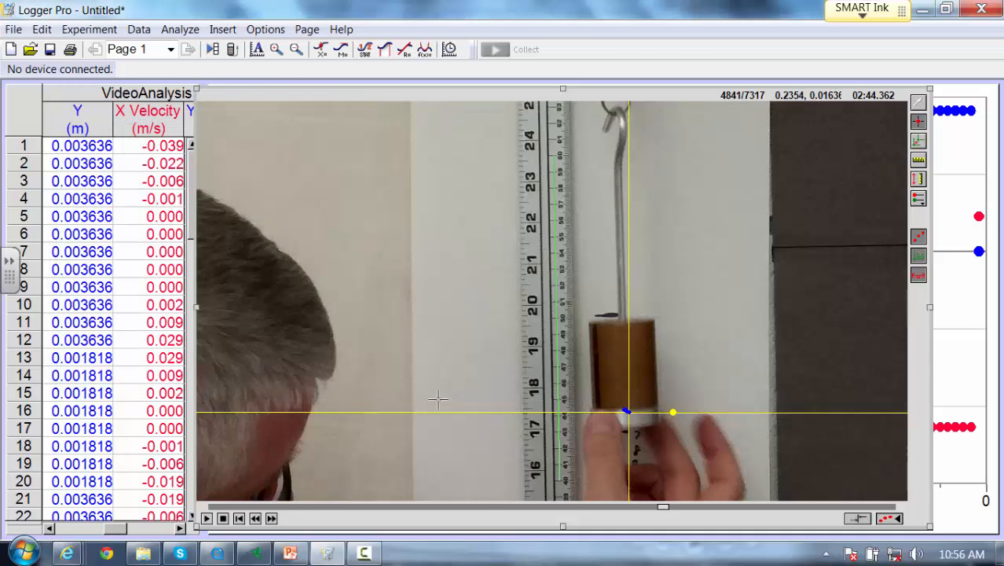
mouse_move(633, 408)
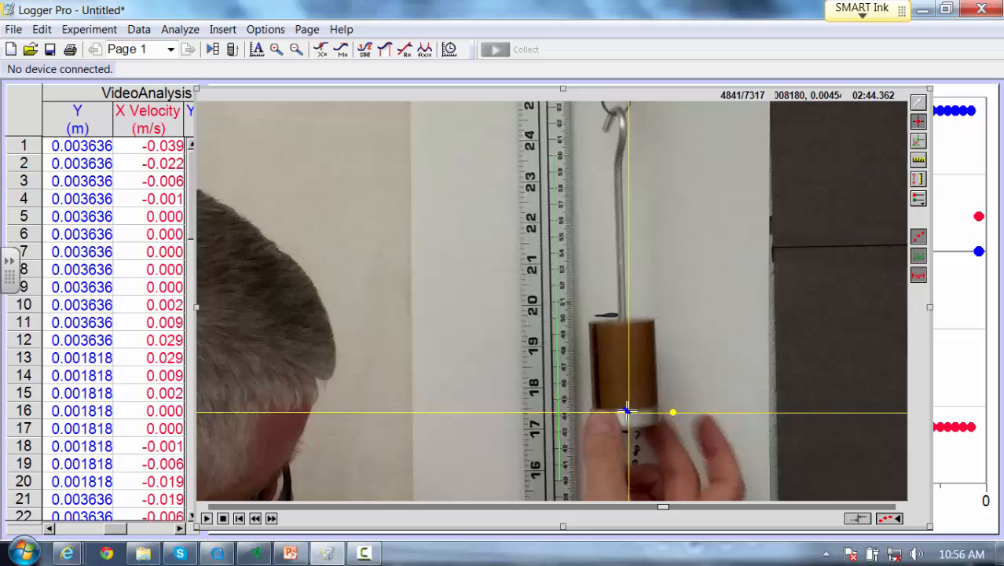
mouse_move(644, 356)
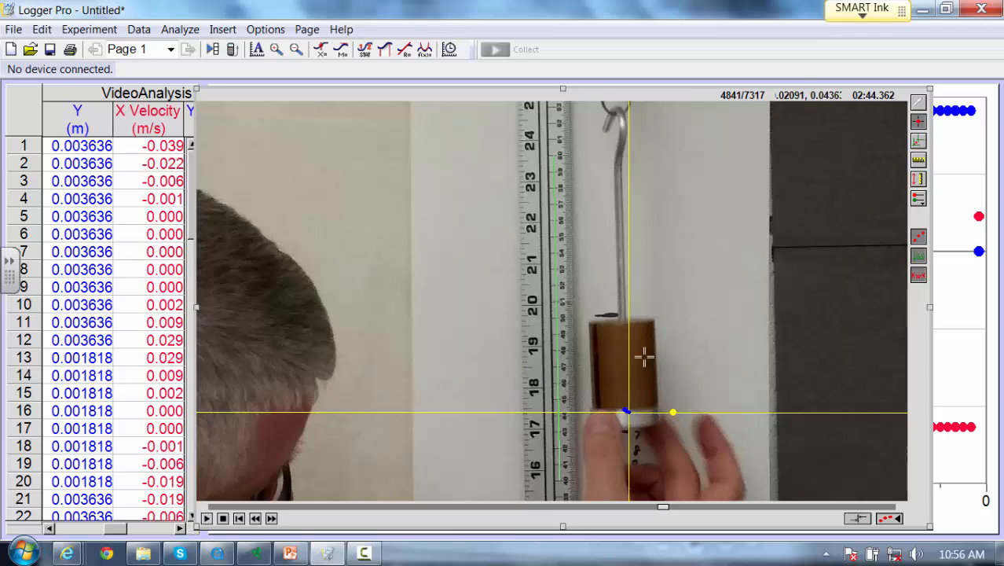
Mark the bottom of the mass as a video analysis point in this frame
click(633, 409)
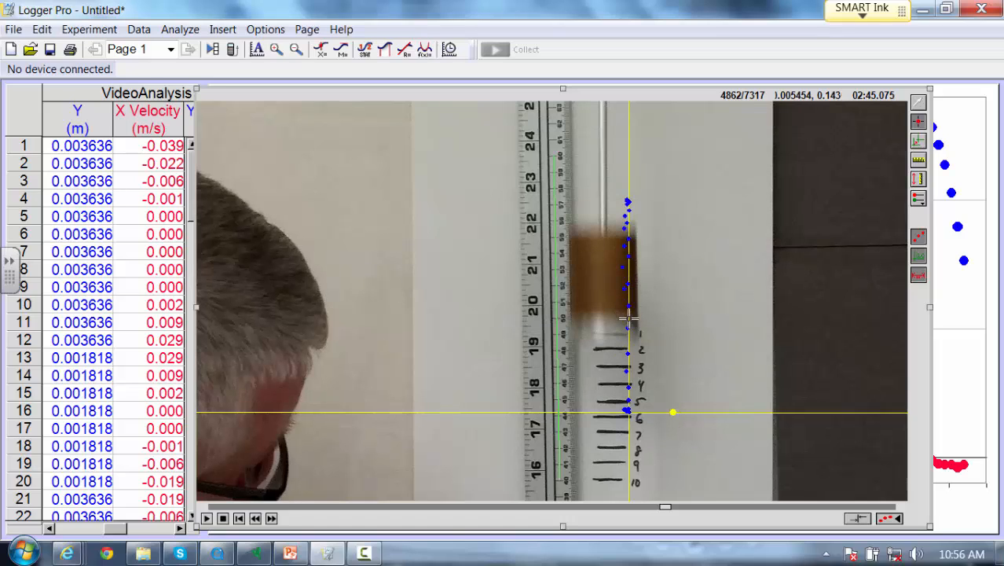
mouse_move(593, 328)
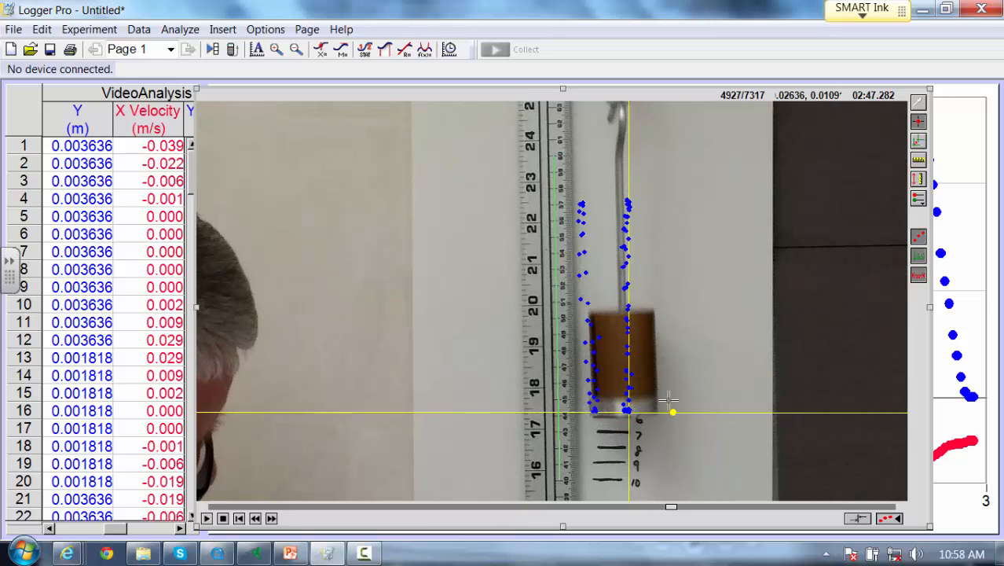
mouse_move(707, 411)
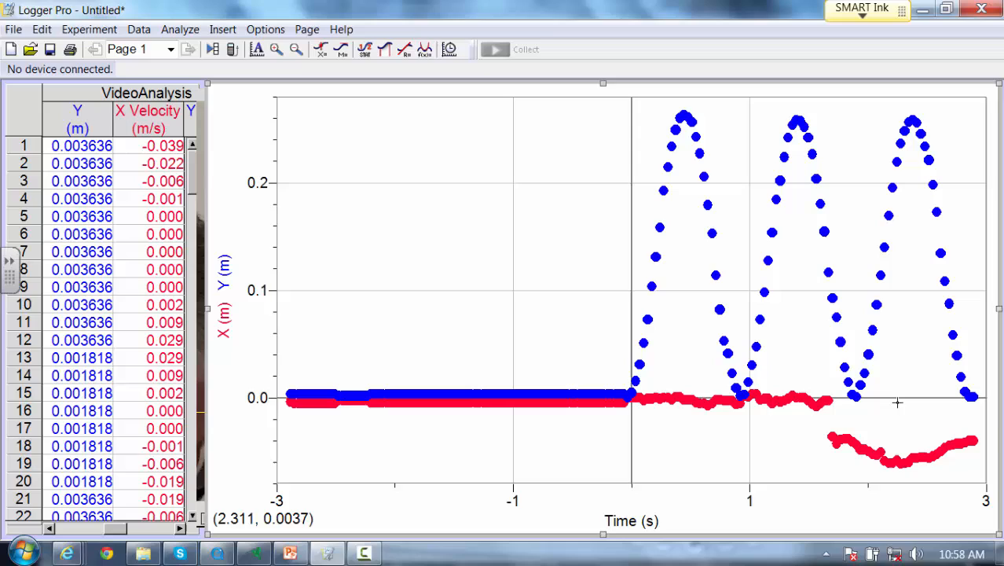
mouse_move(869, 472)
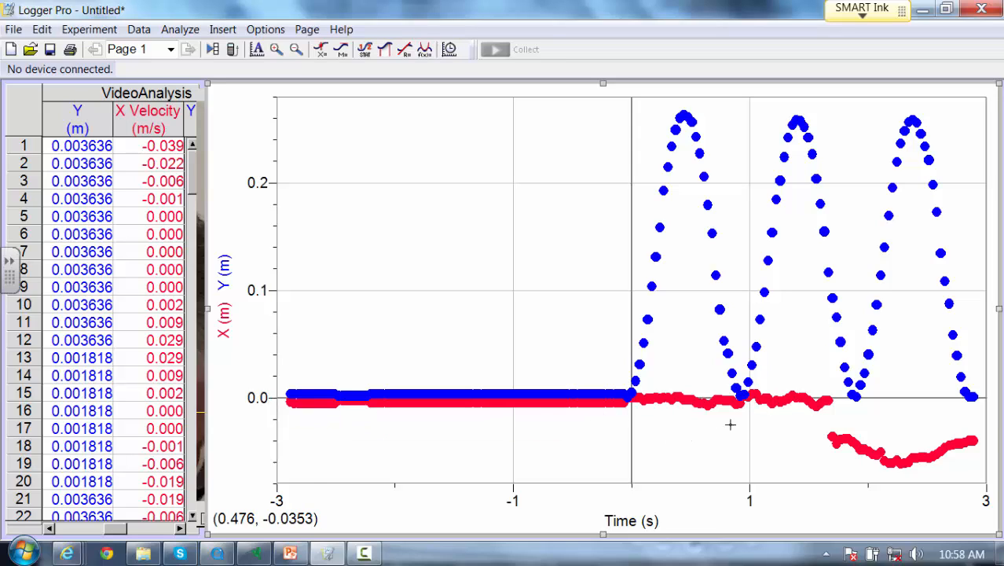
mouse_move(683, 116)
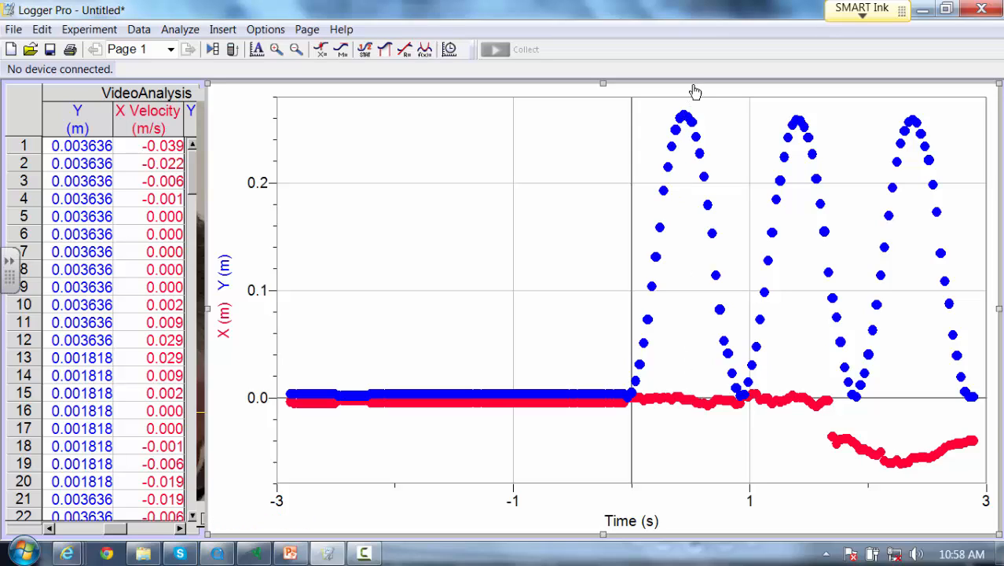
mouse_move(522, 436)
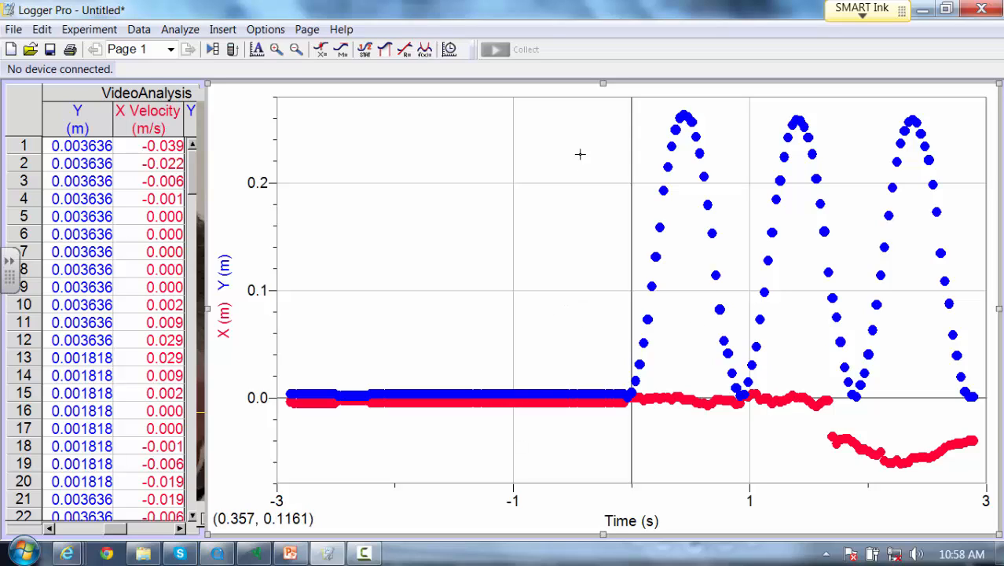
mouse_move(652, 484)
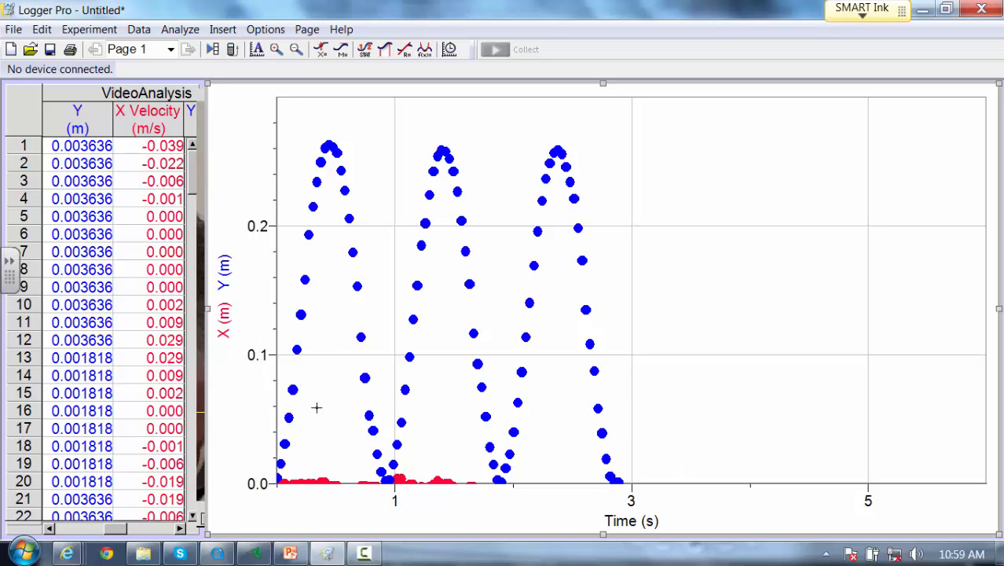
mouse_move(316, 487)
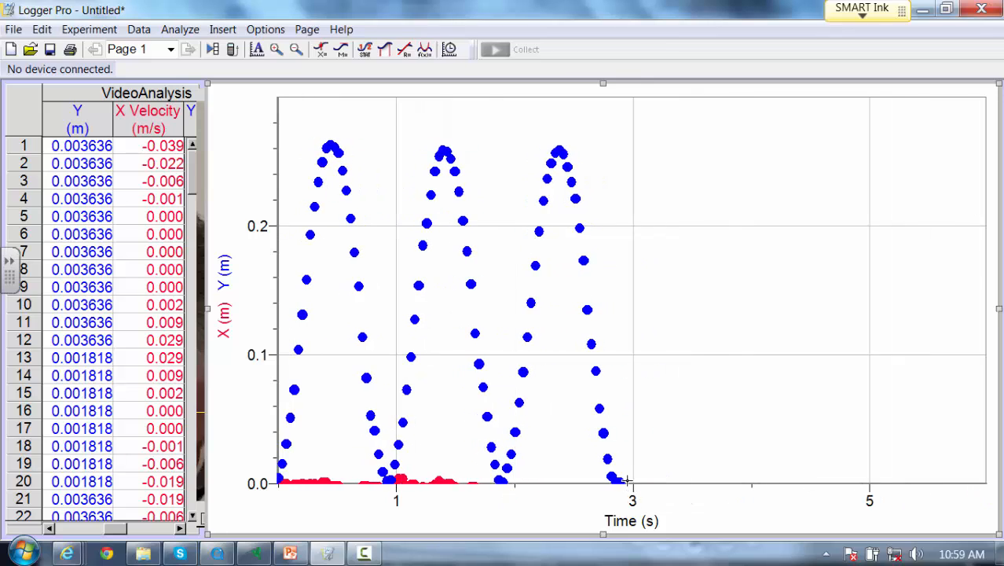
Bring up the graph's options menu to rescale the time axis
right_click(624, 479)
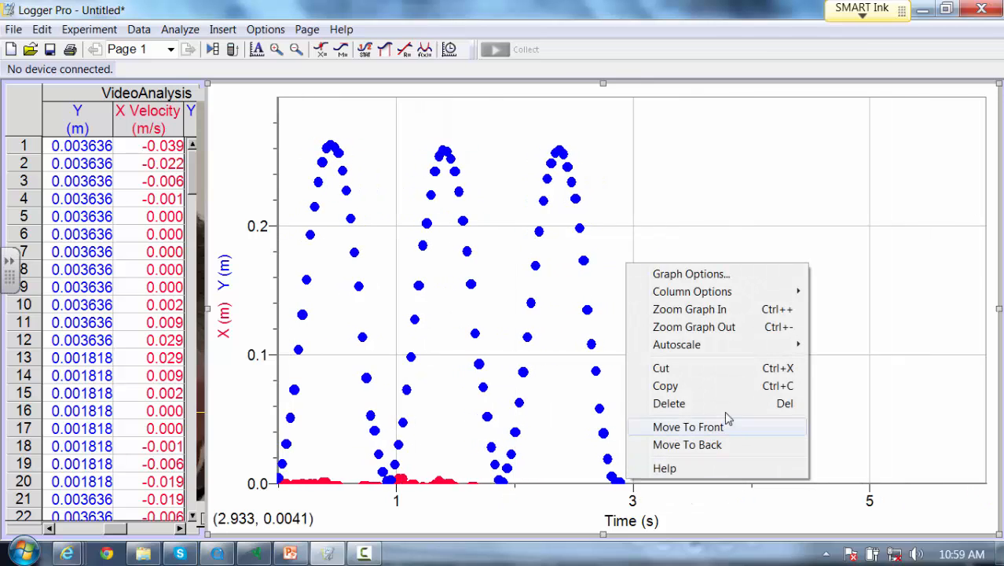
mouse_move(754, 182)
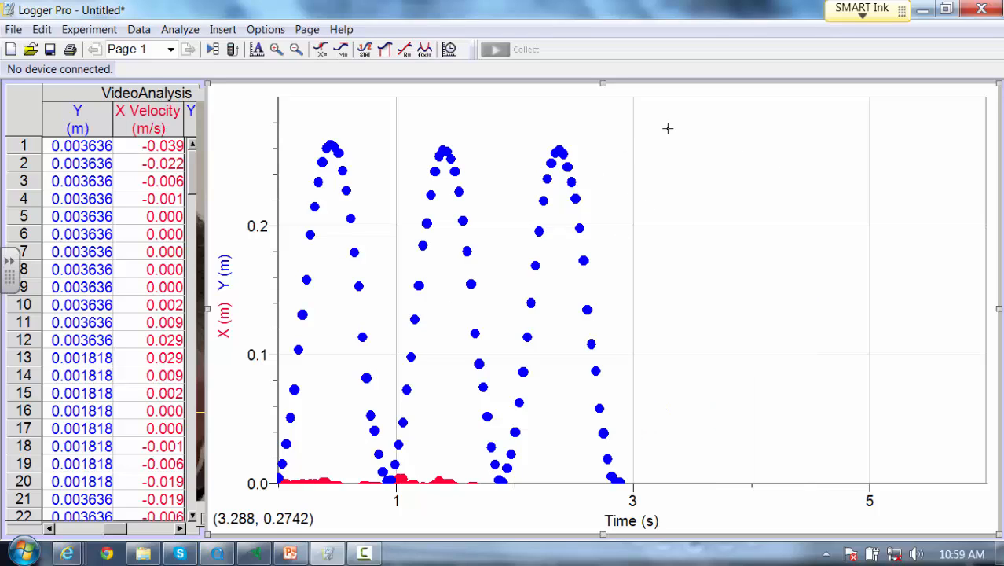
mouse_move(342, 413)
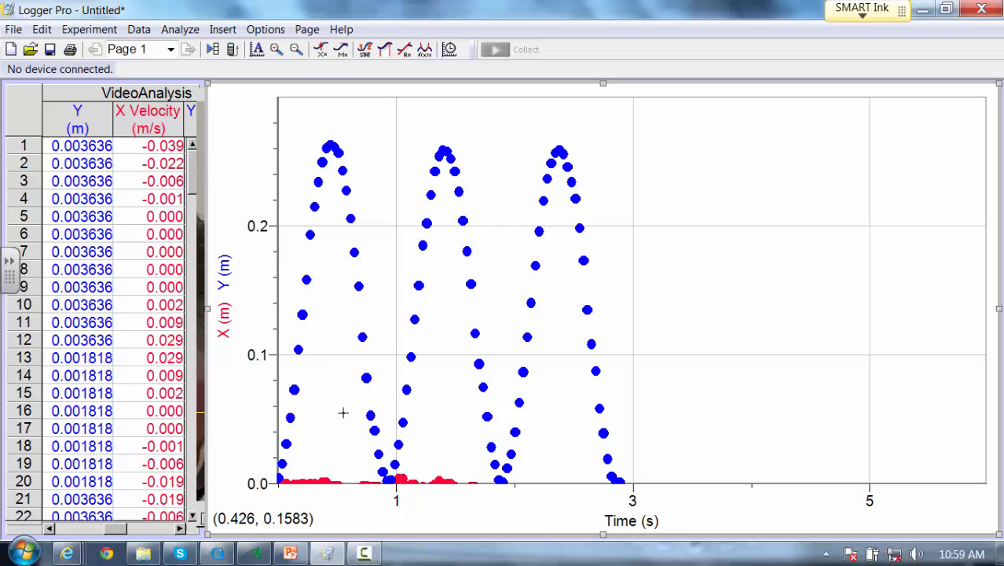
mouse_move(667, 143)
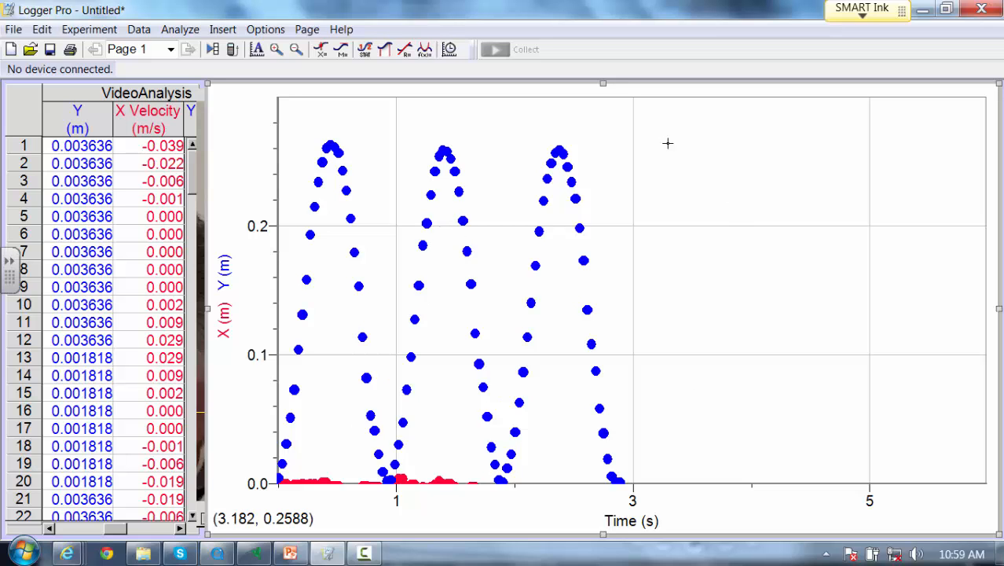
Select the 0–3.3 s oscillation data and curve-fit the VideoAnalysis|Y column
drag(342, 102, 668, 475)
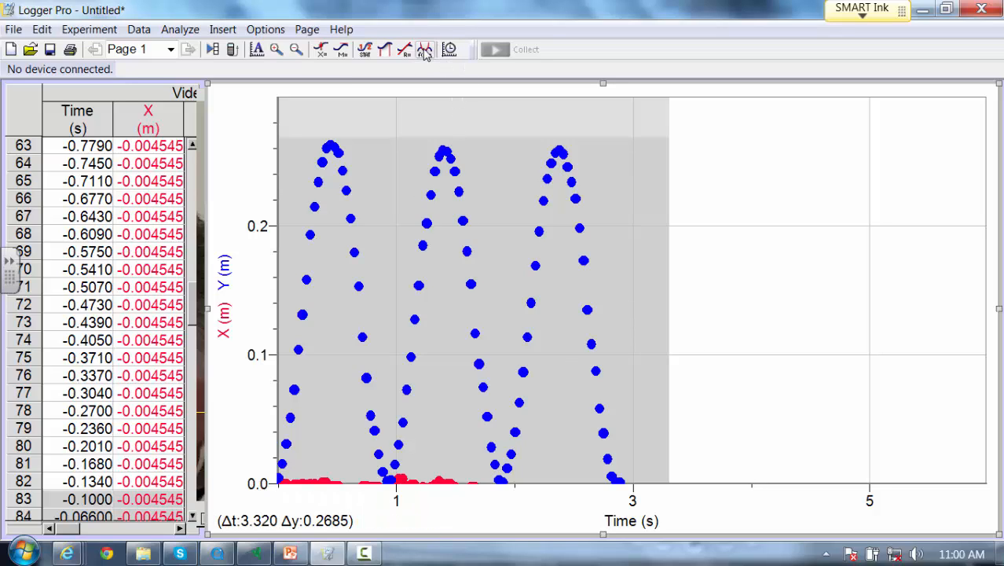
mouse_move(425, 49)
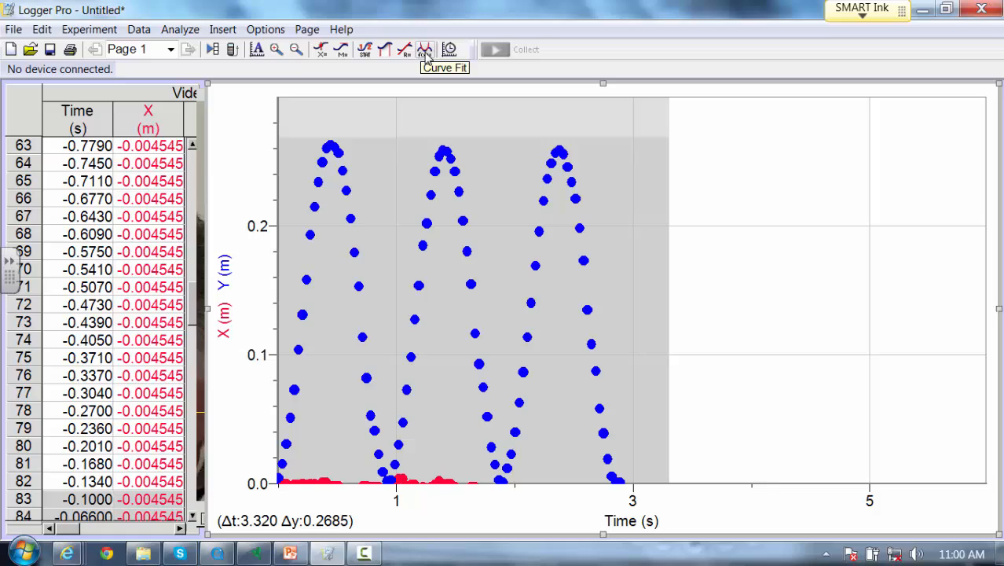
click(424, 49)
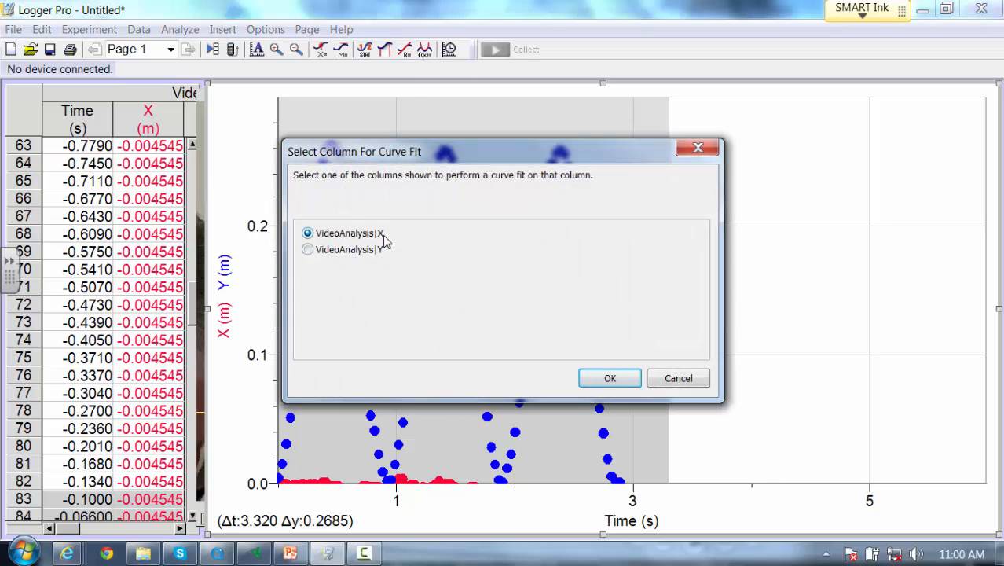
click(307, 249)
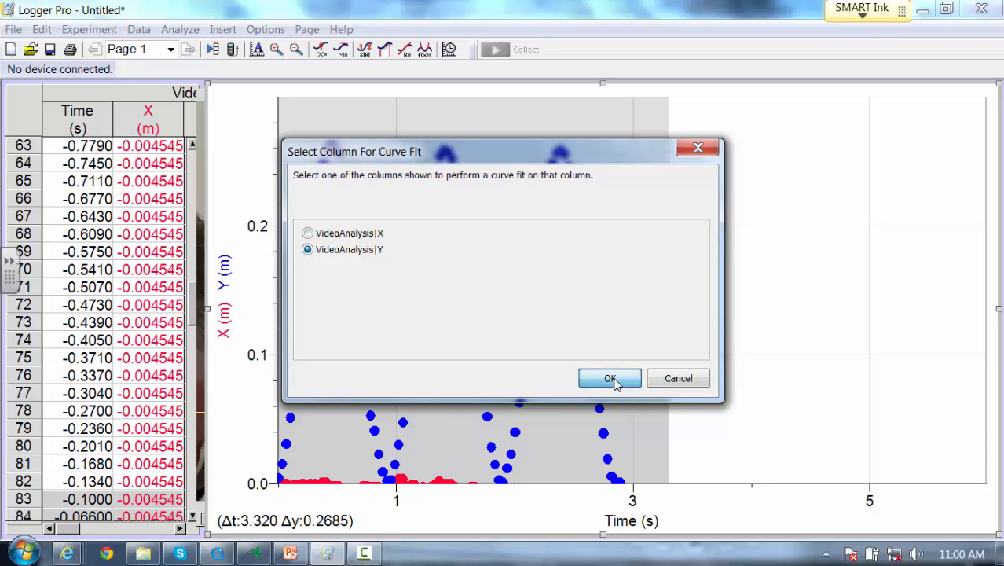
click(610, 378)
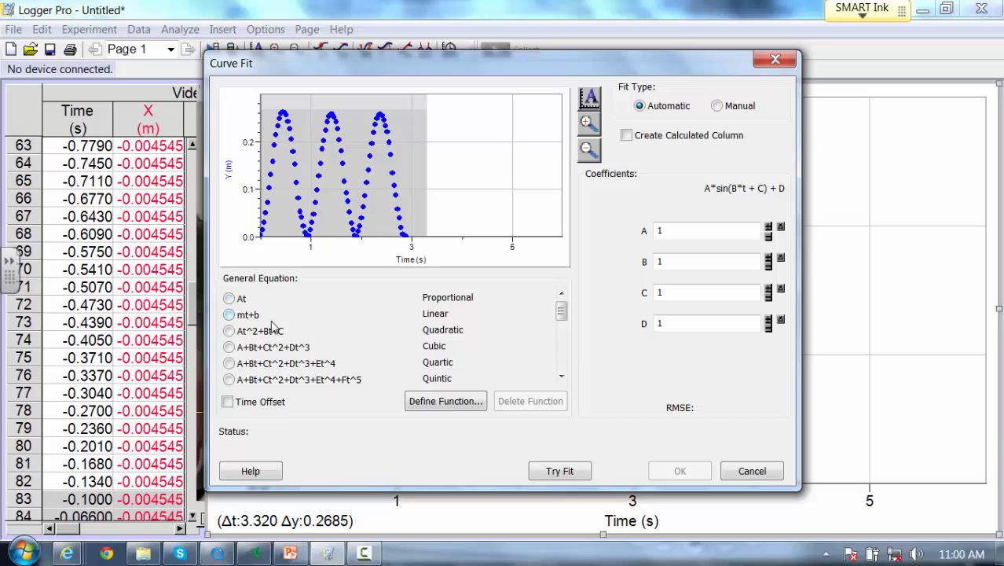
Choose the A*sin(B*t+C)+D sine equation and try the fit, giving A 0.1292, B 6.521, C 4.921, D 0.1347
click(560, 326)
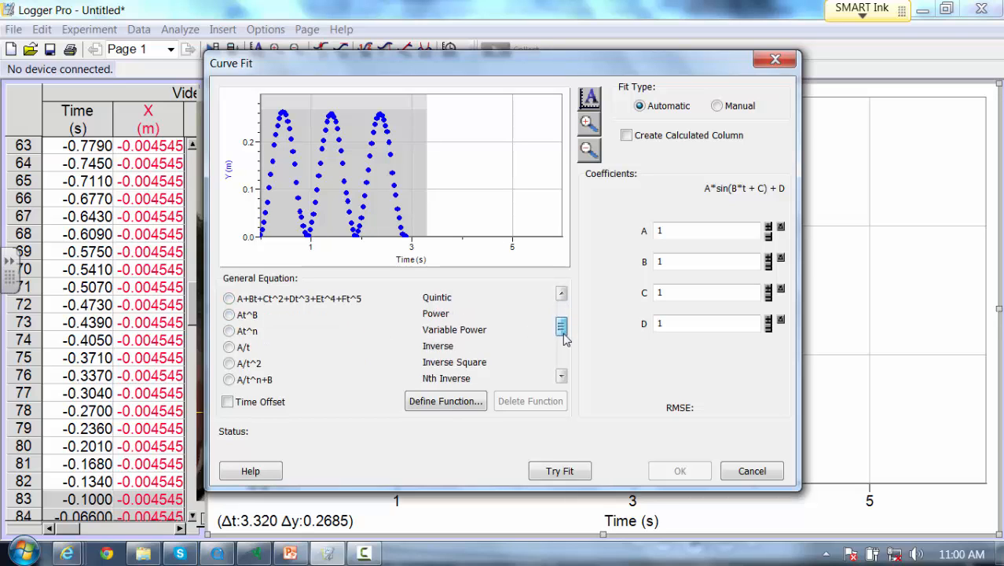
click(562, 334)
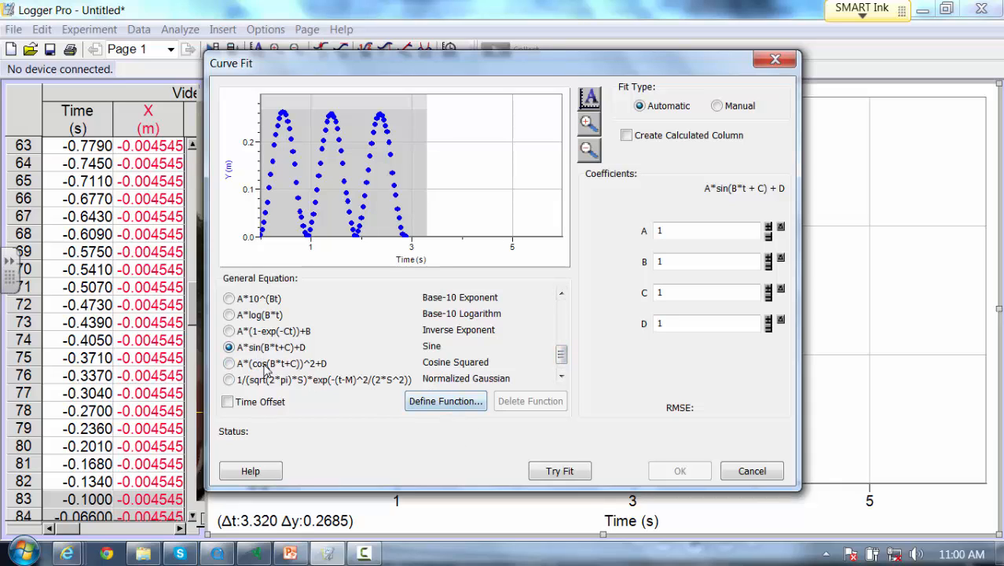
mouse_move(435, 352)
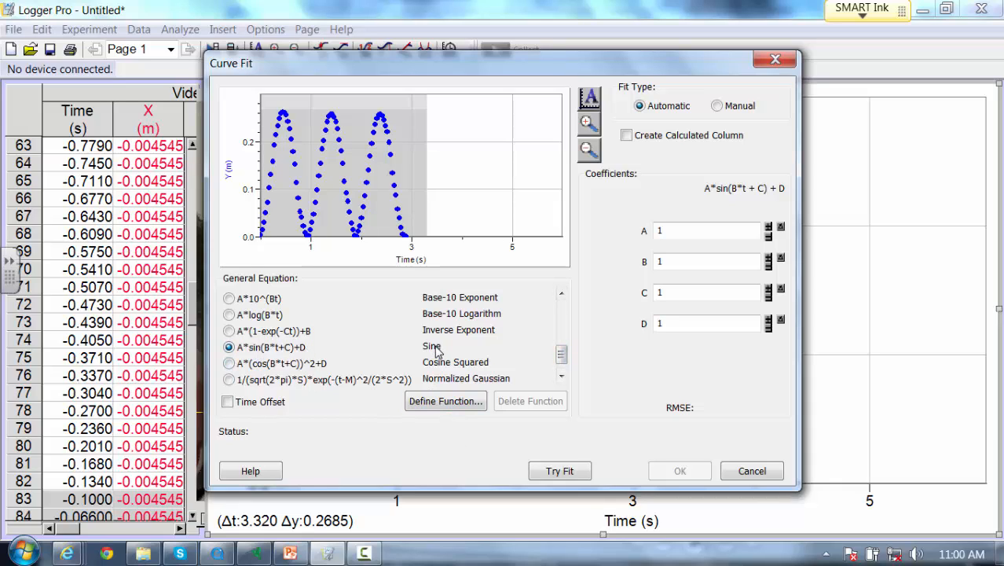
click(559, 471)
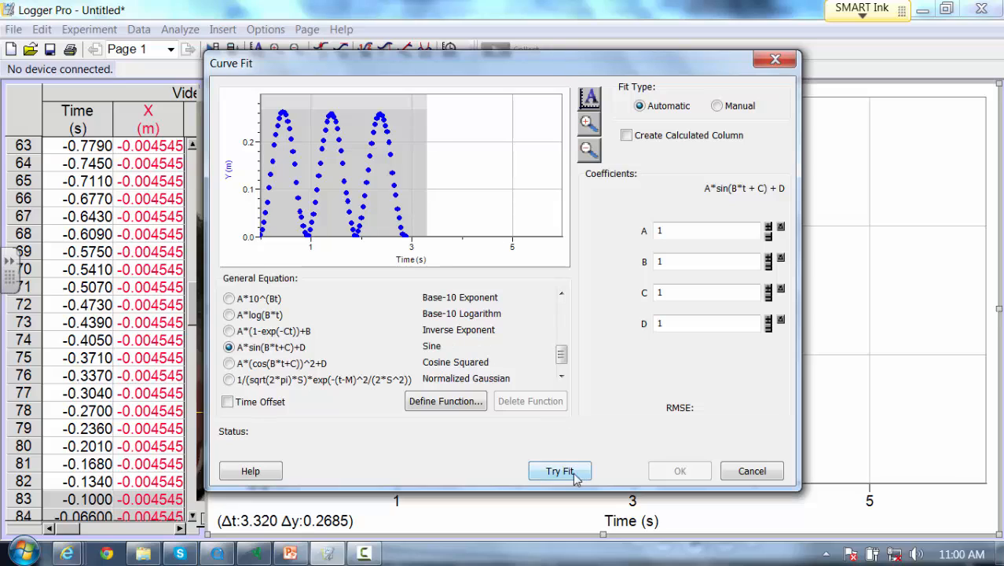
click(560, 471)
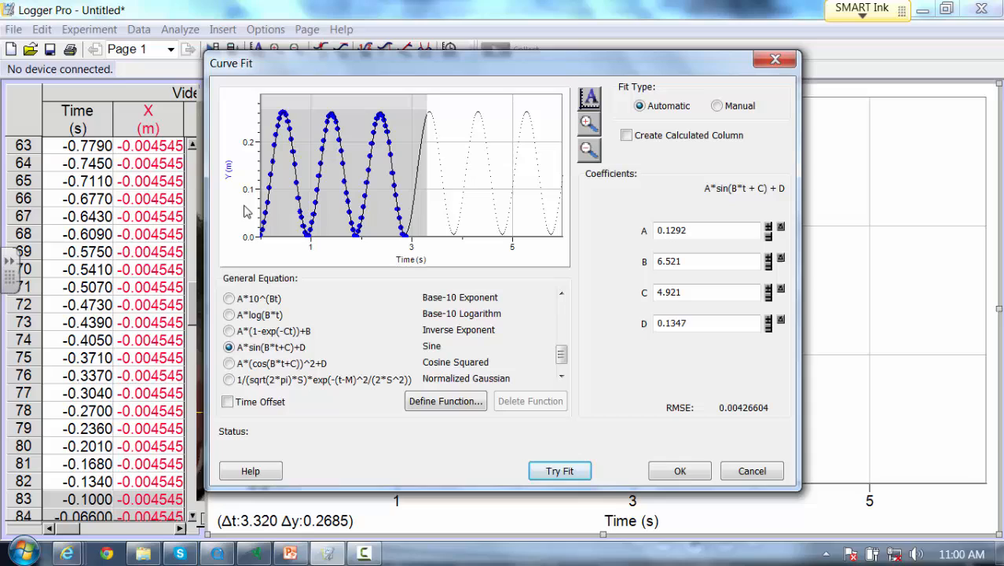
mouse_move(333, 129)
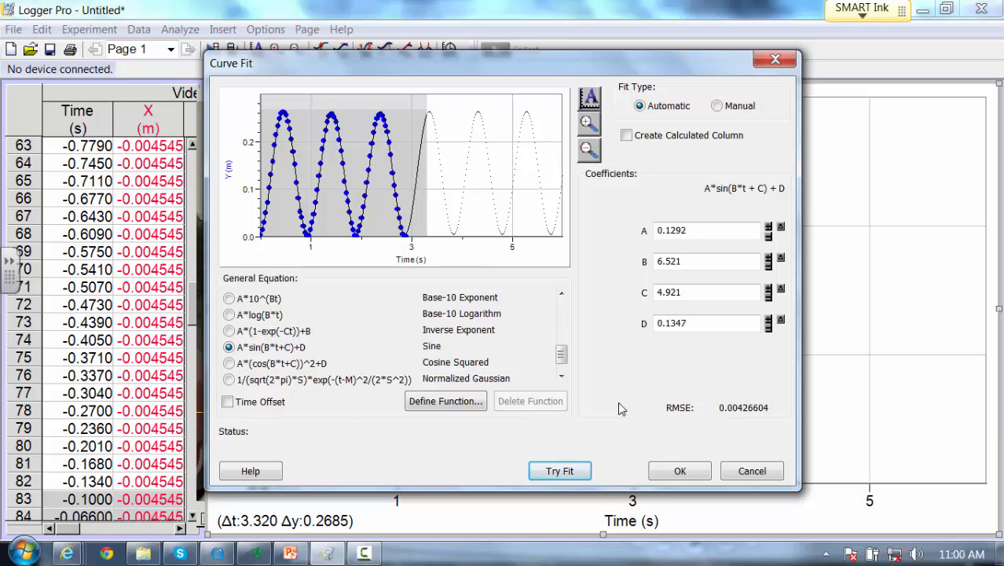
mouse_move(711, 436)
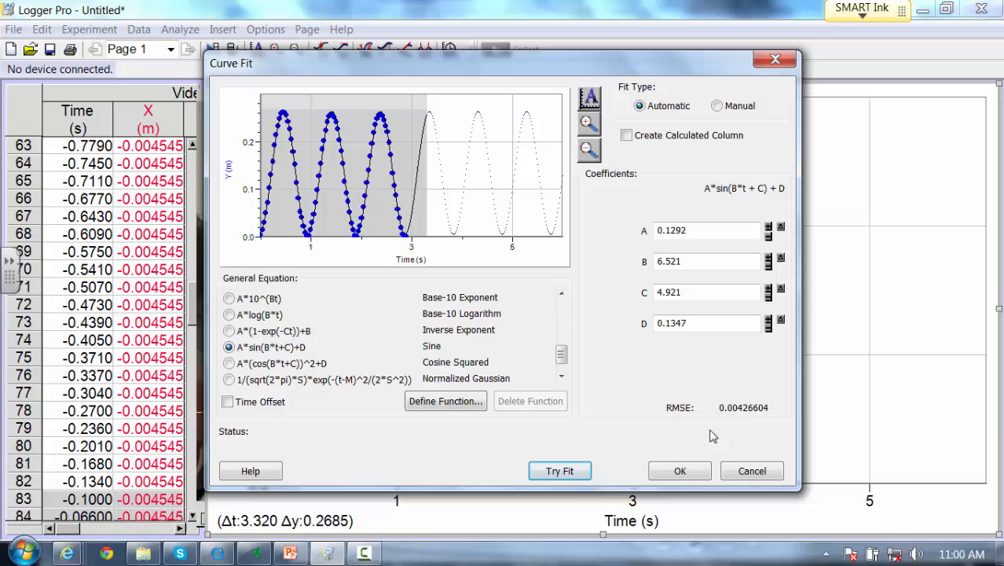
mouse_move(756, 421)
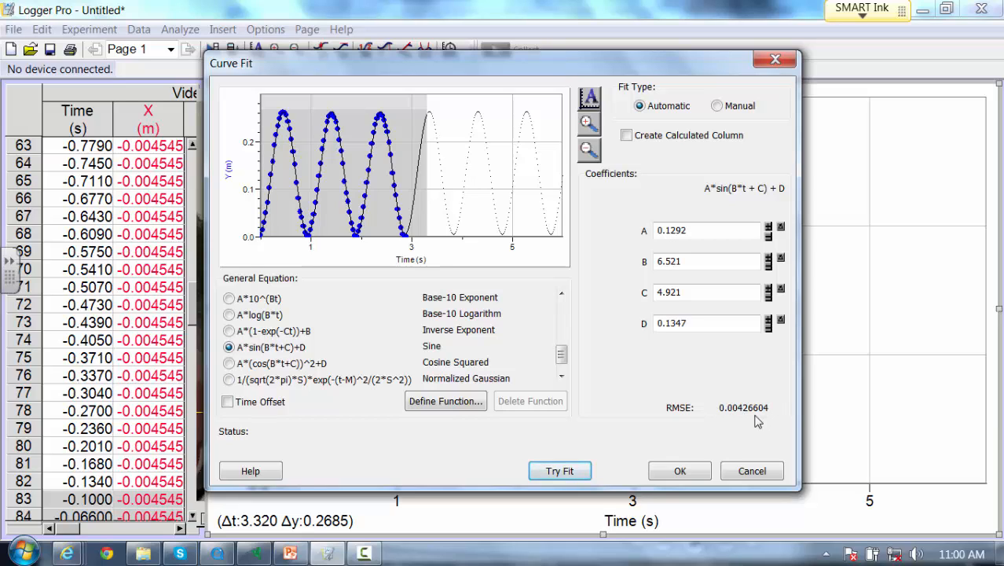
mouse_move(729, 420)
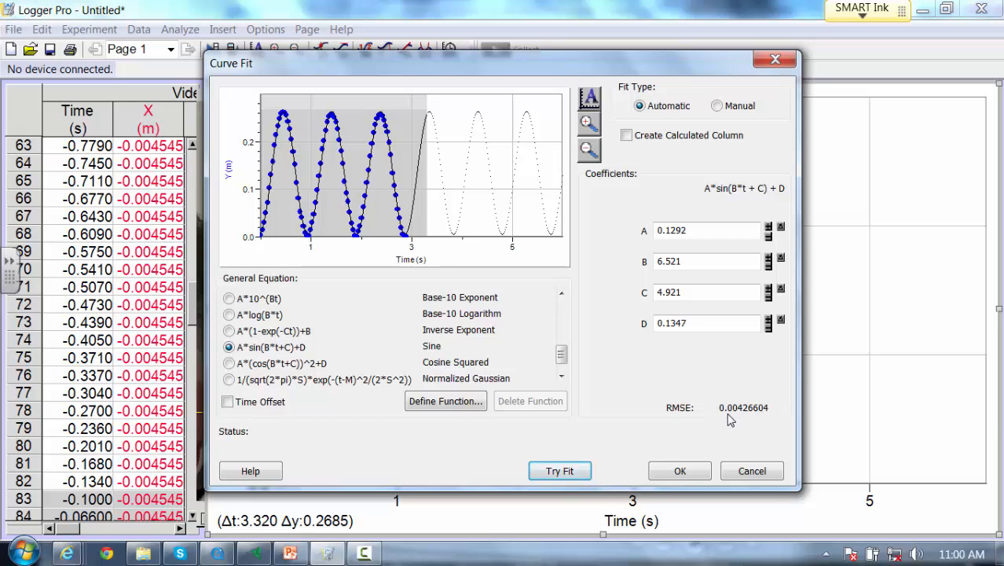
mouse_move(346, 224)
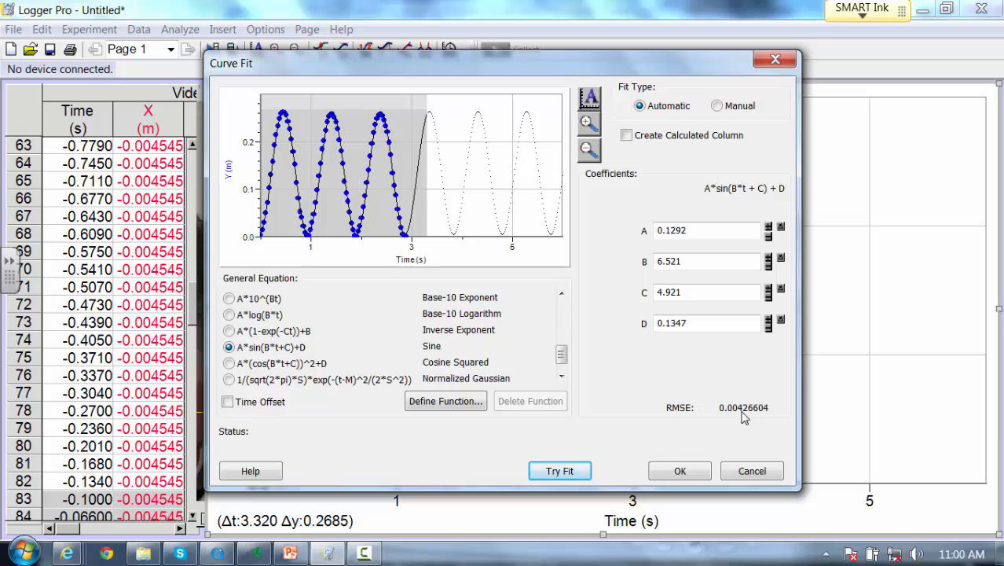
mouse_move(628, 481)
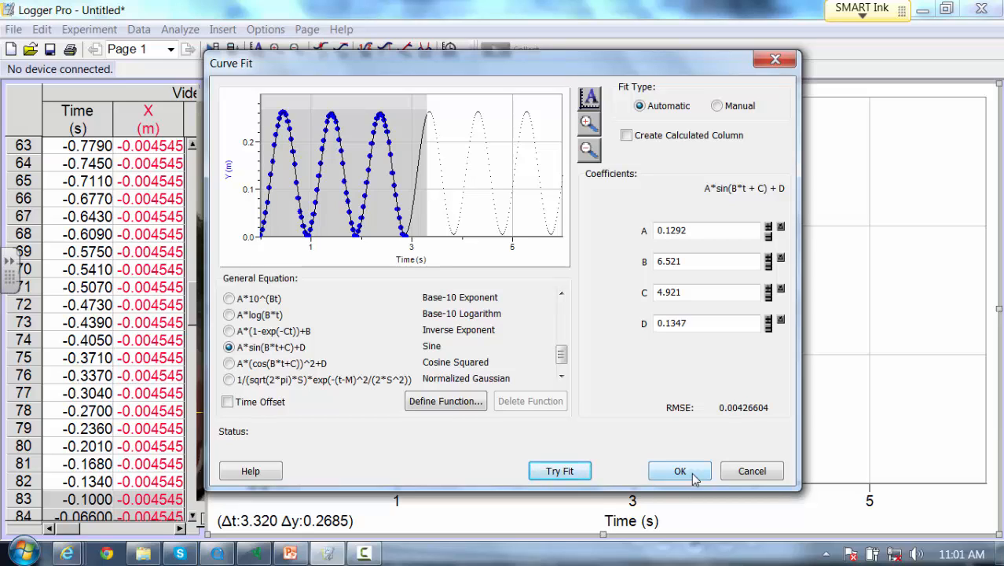
Enable Create Calculated Column and accept the sine fit, adding its parameter box (RMSE 0.004266 m)
click(626, 135)
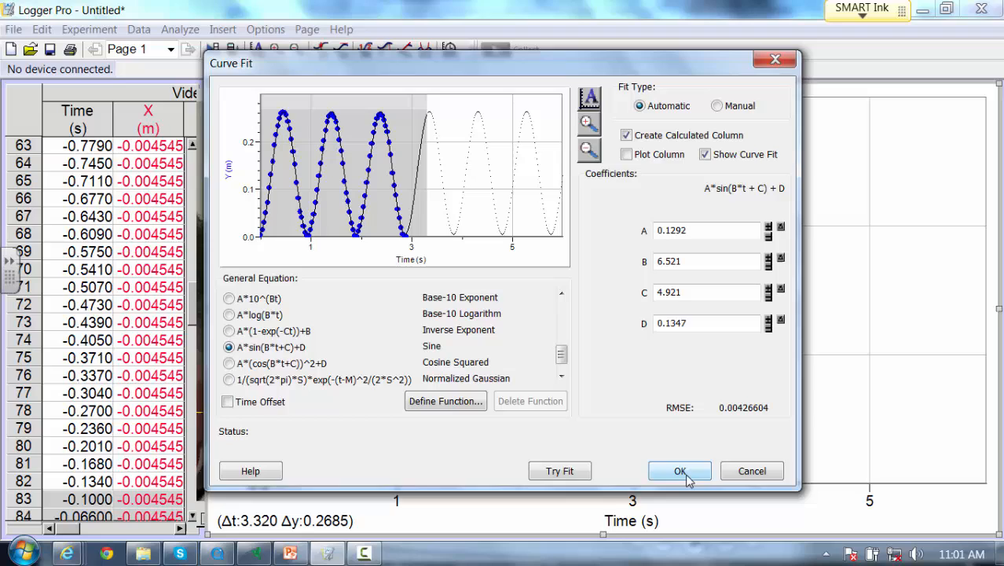
click(680, 471)
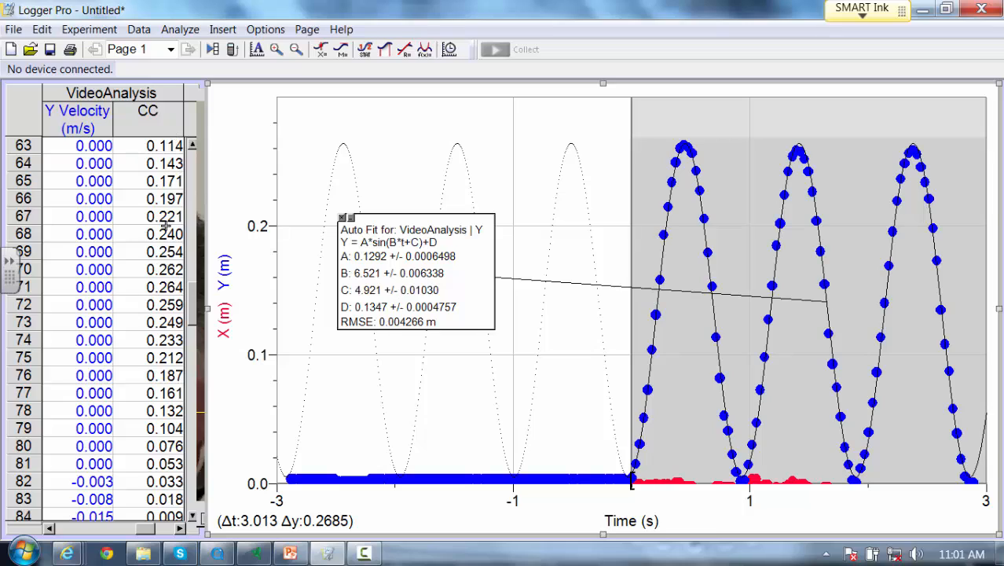
mouse_move(145, 451)
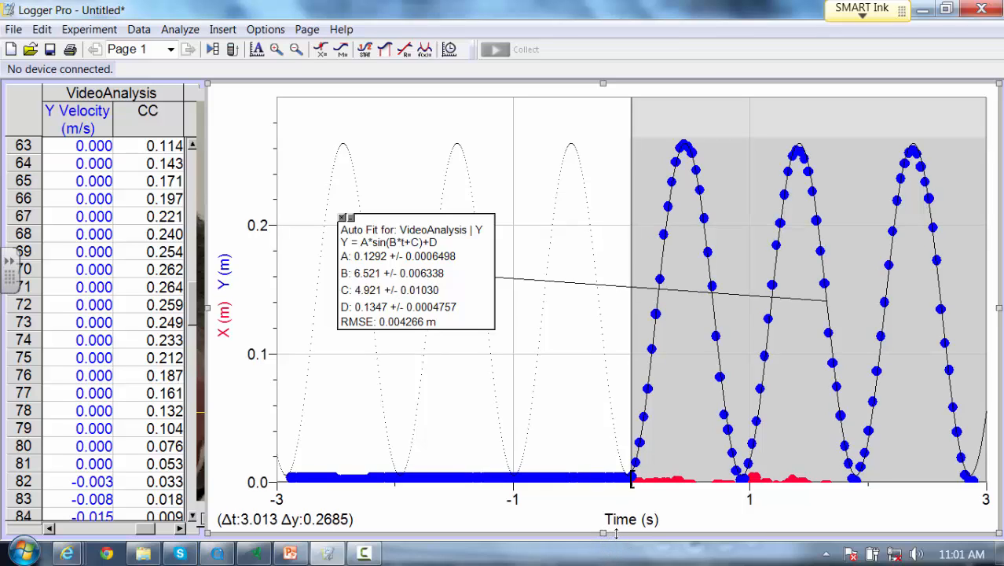
mouse_move(400, 399)
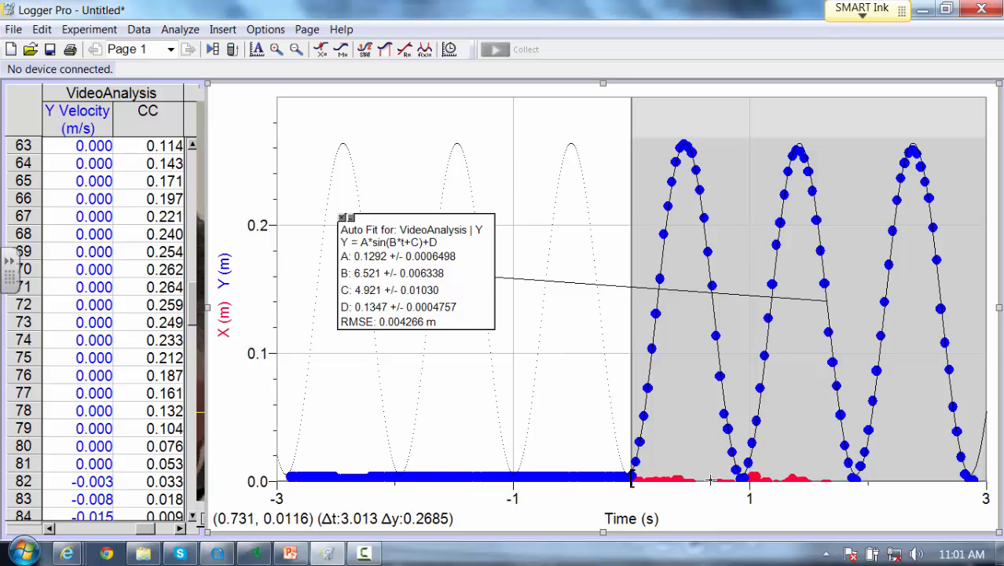
mouse_move(687, 505)
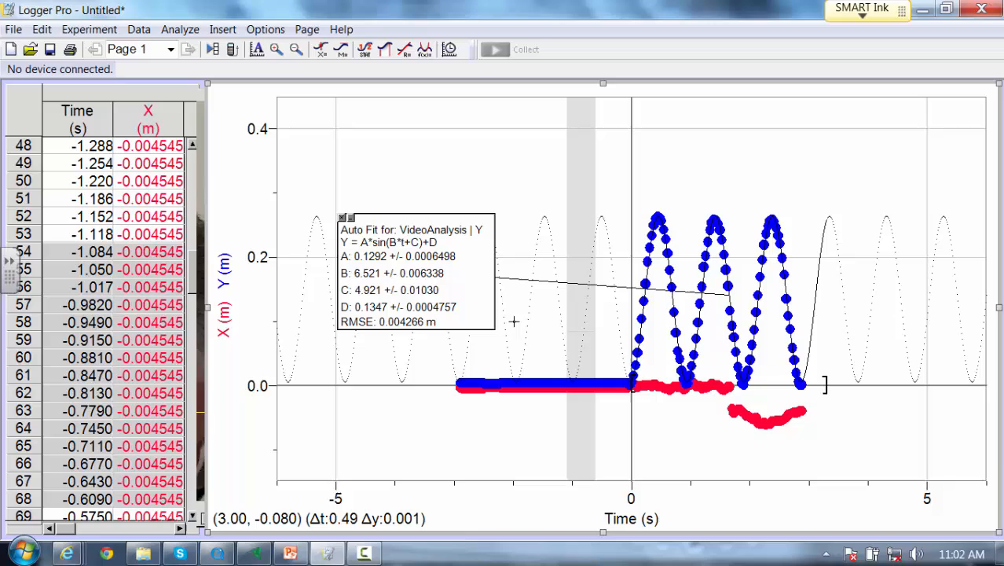
mouse_move(687, 384)
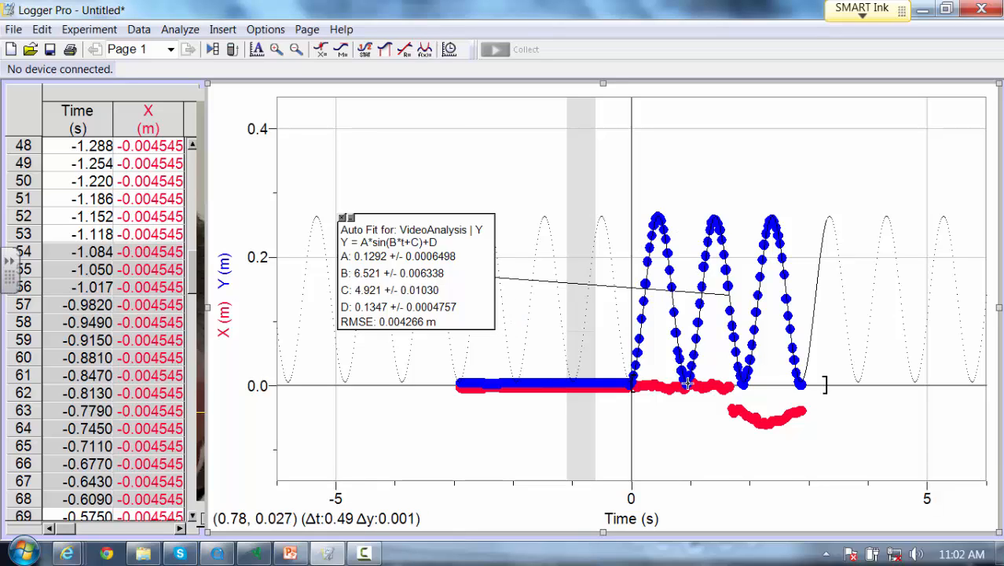
mouse_move(1000, 261)
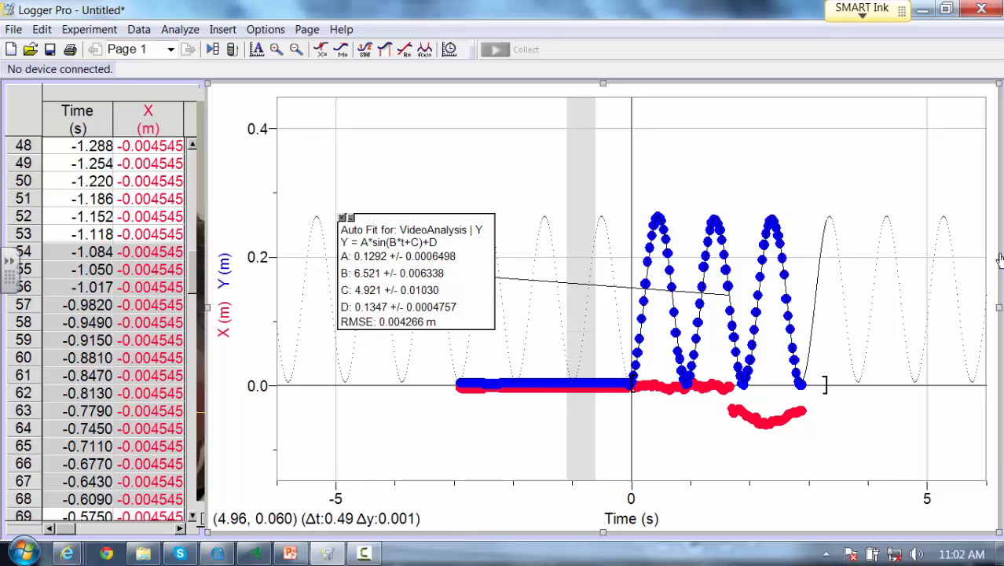
mouse_move(662, 201)
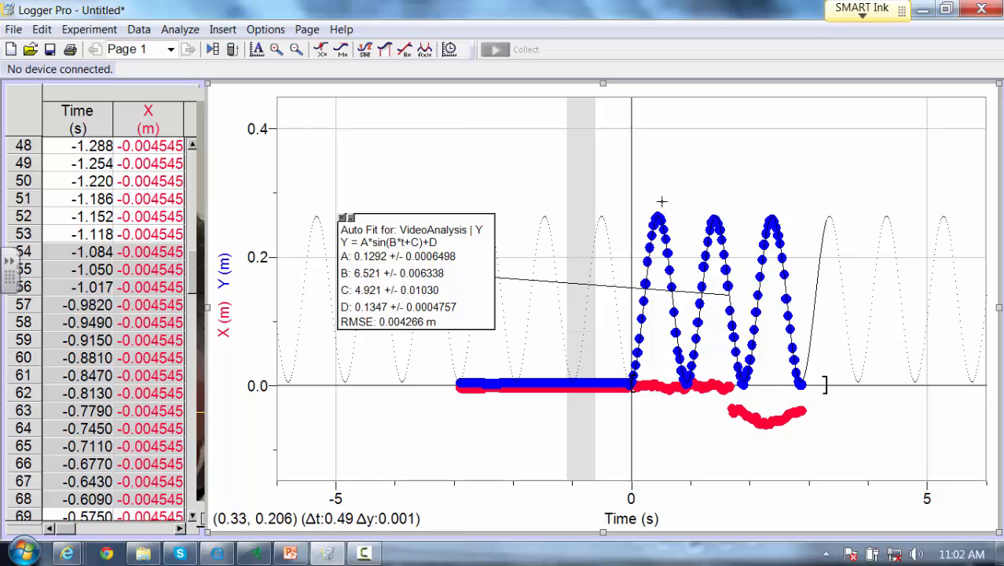
mouse_move(782, 341)
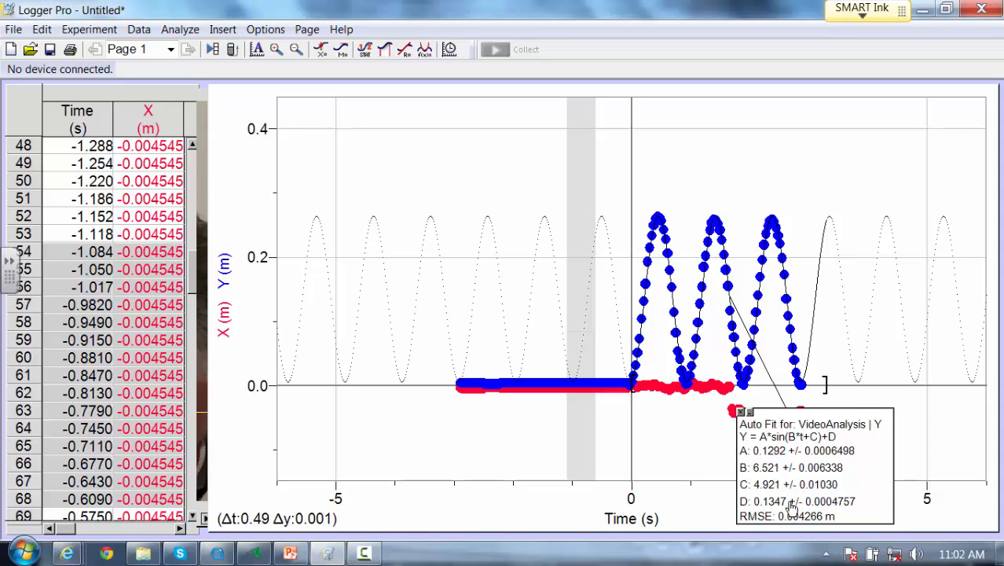
mouse_move(786, 503)
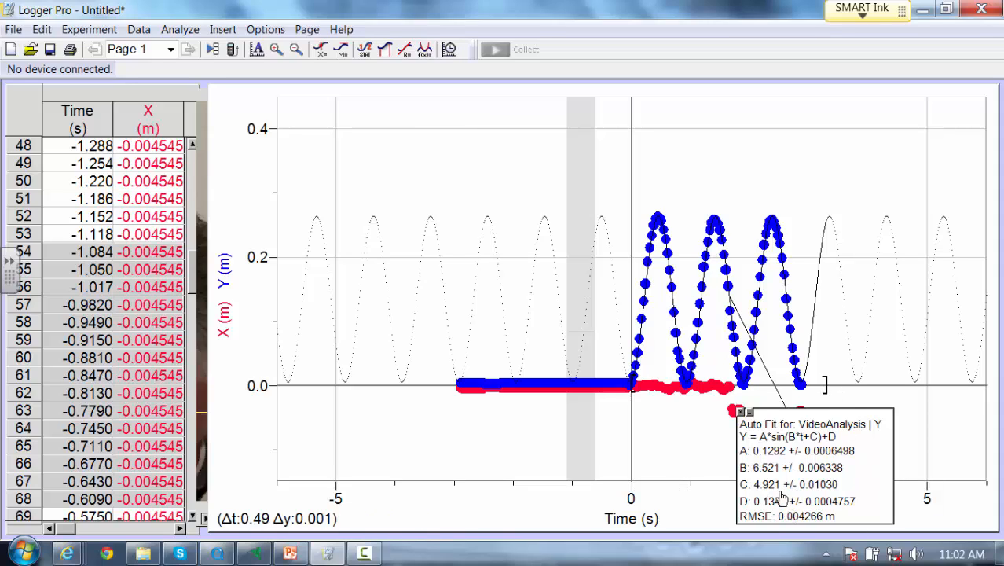